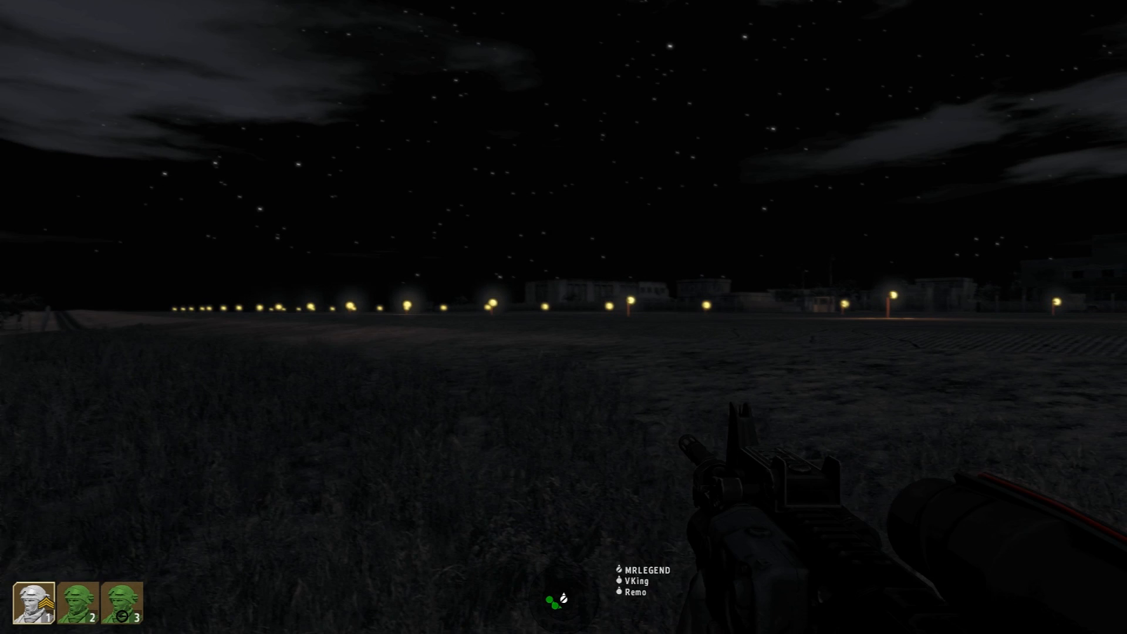
mouse_move(564, 316)
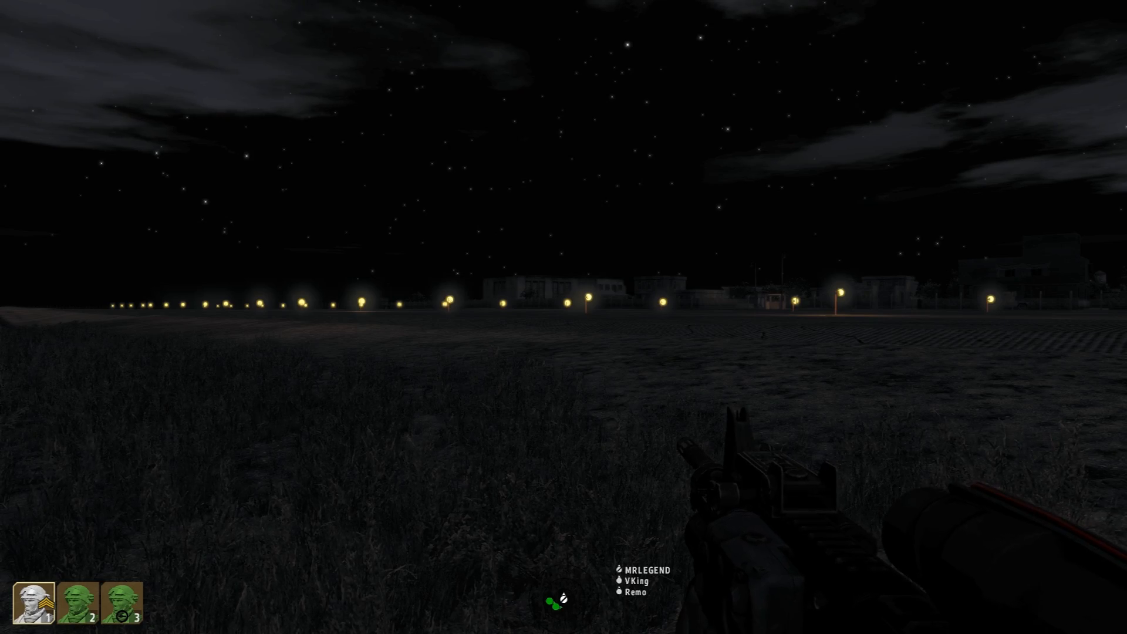
key("M")
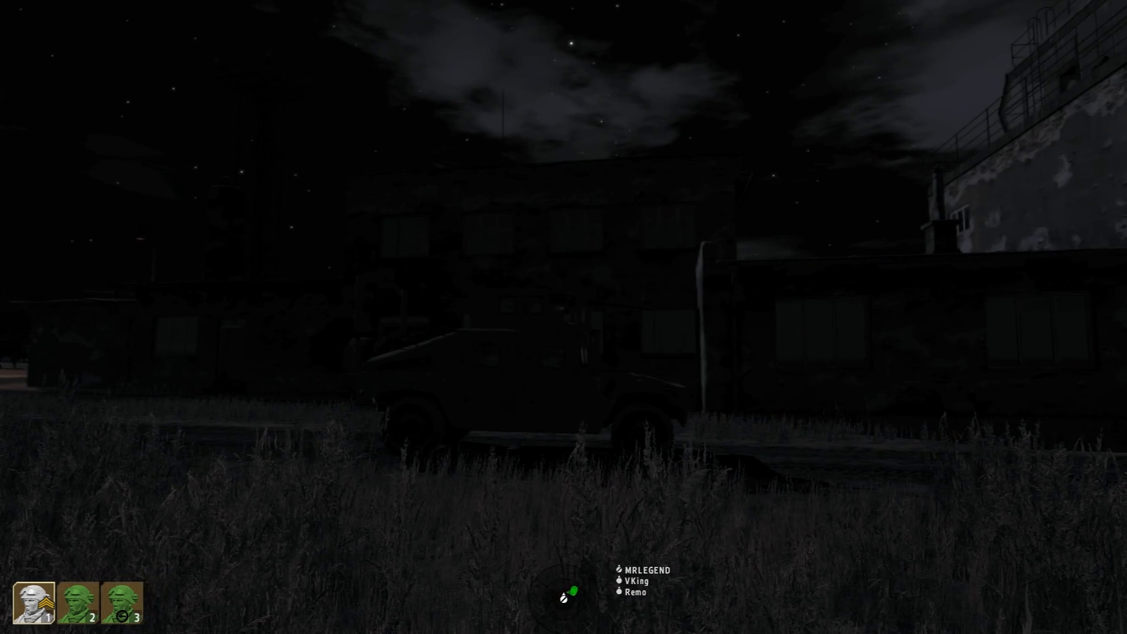
mouse_move(564, 302)
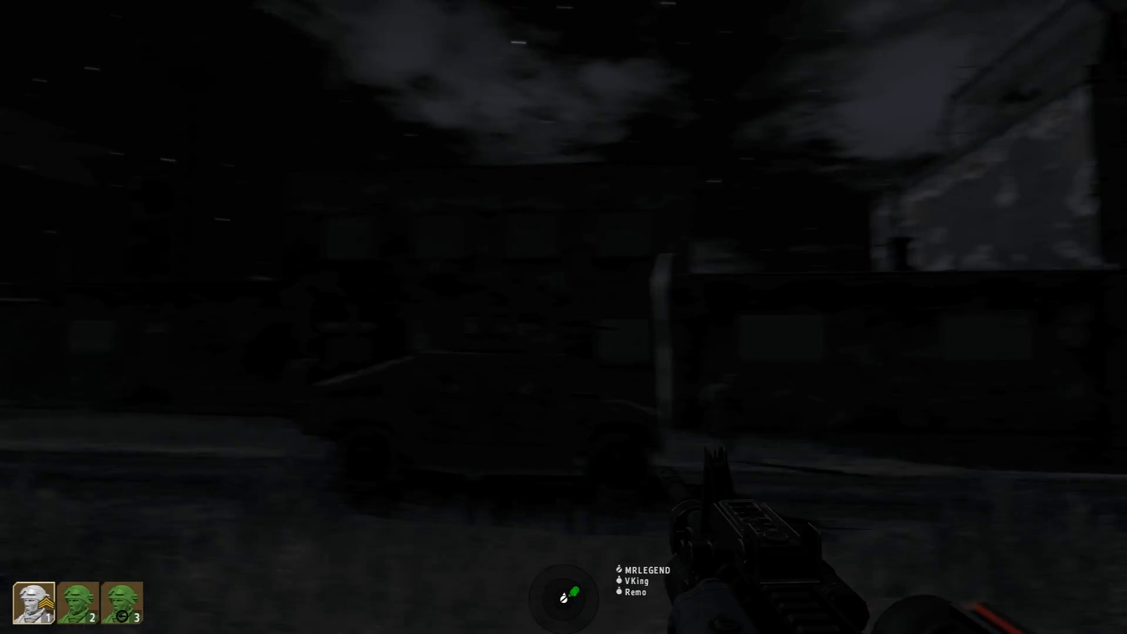
mouse_move(564, 317)
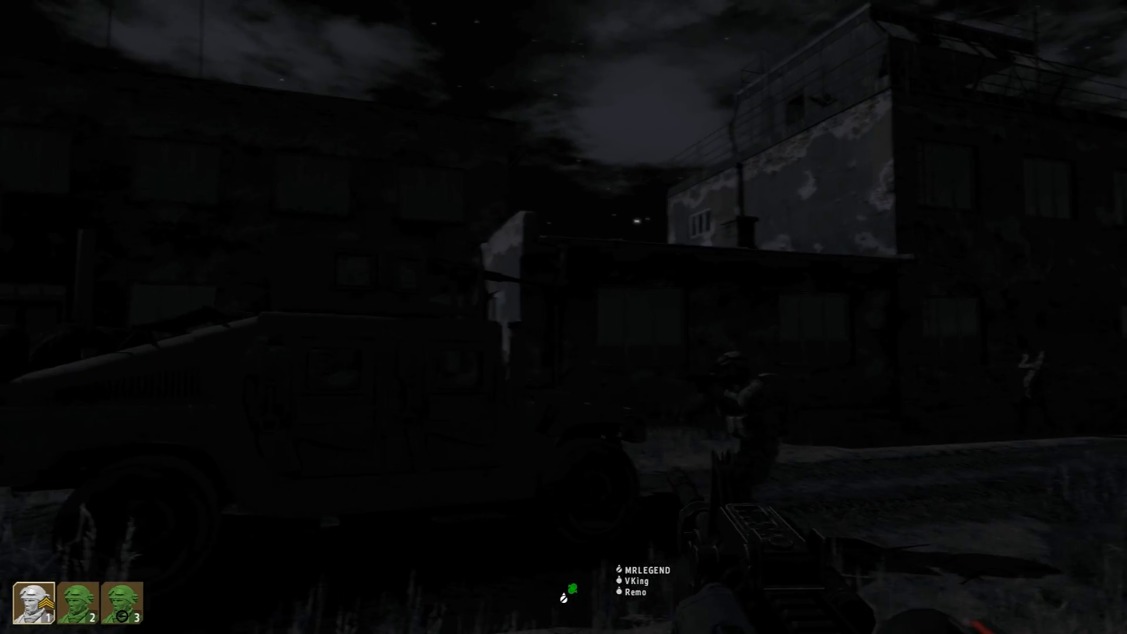
mouse_move(564, 317)
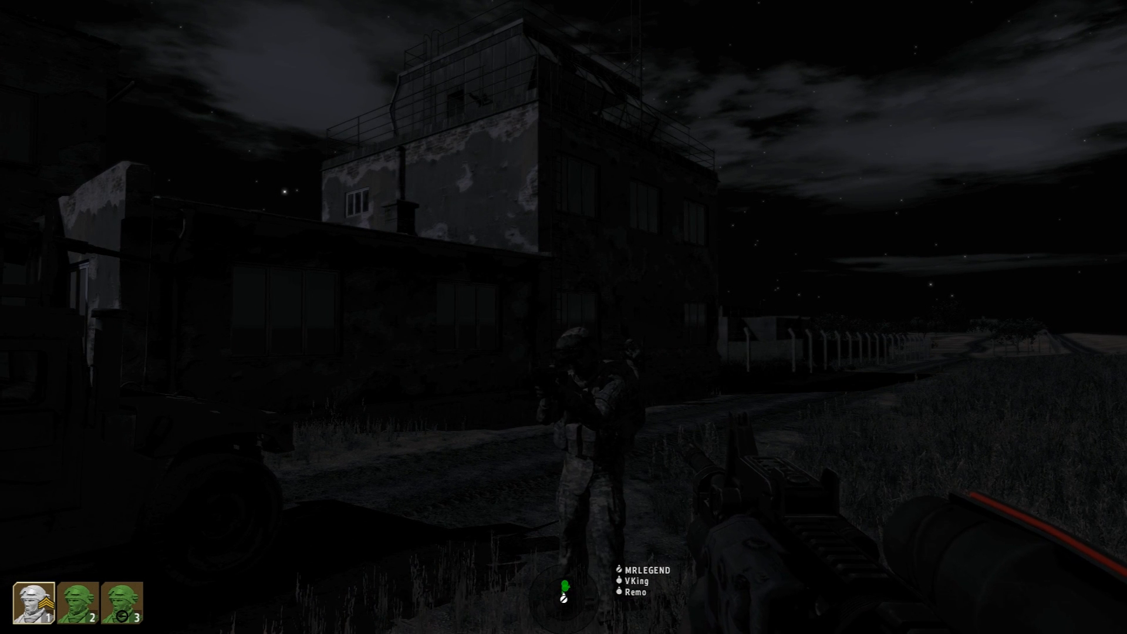
mouse_move(564, 316)
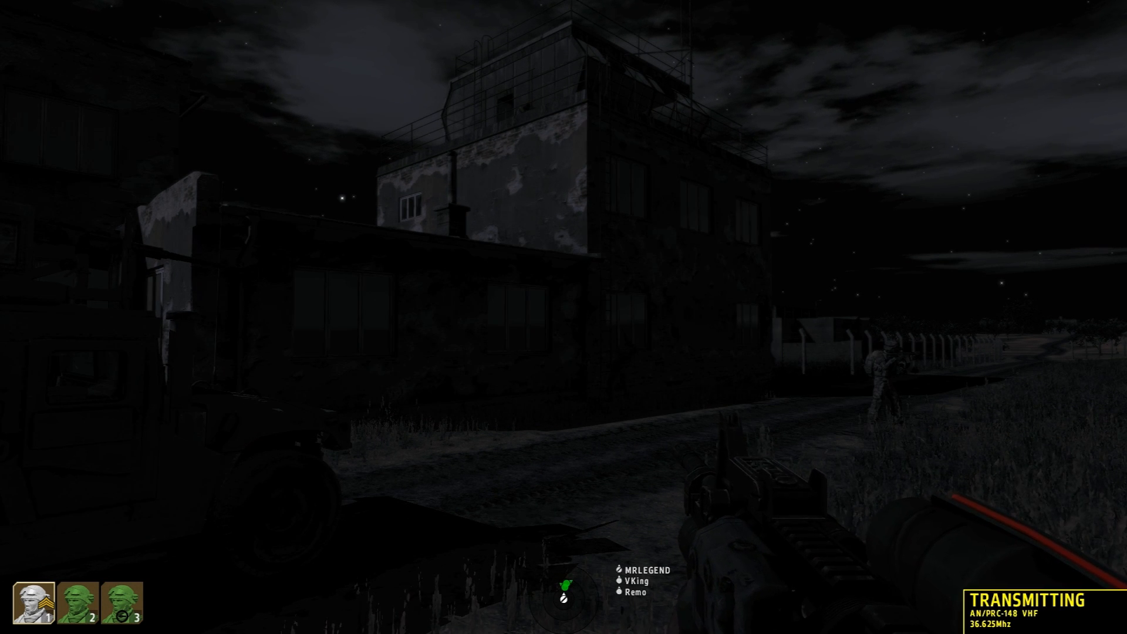
mouse_move(564, 317)
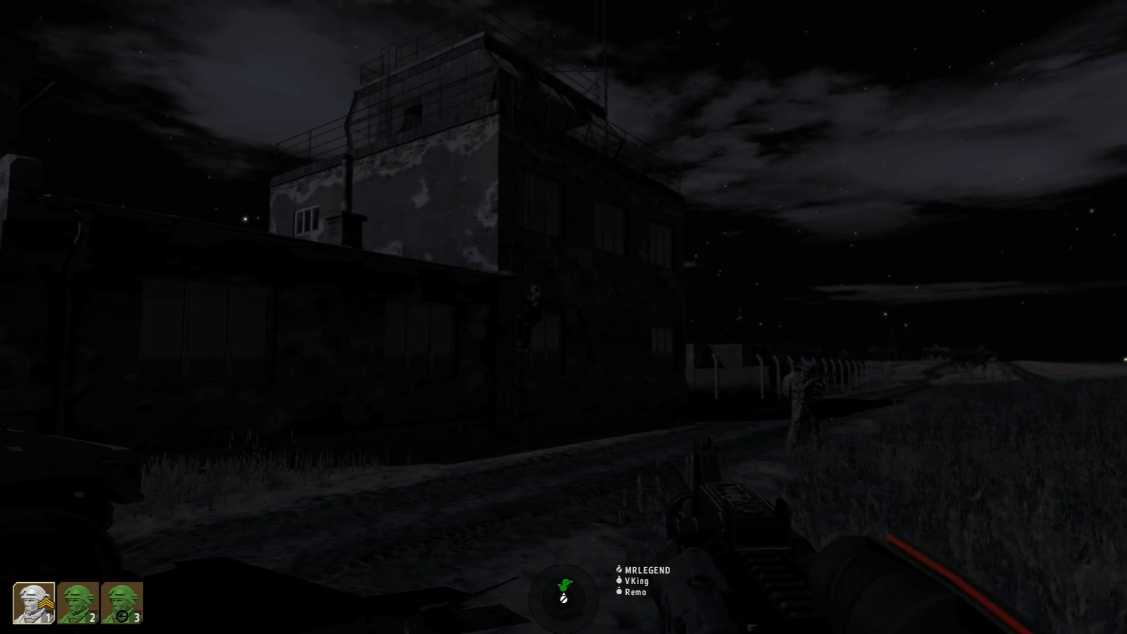
mouse_move(563, 317)
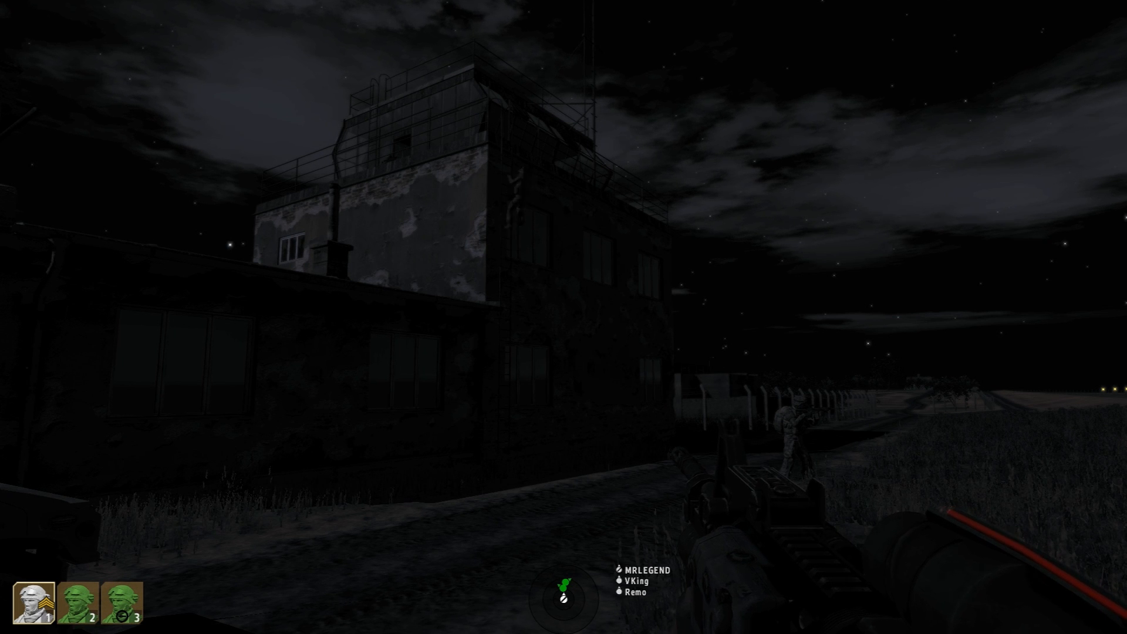
mouse_move(563, 317)
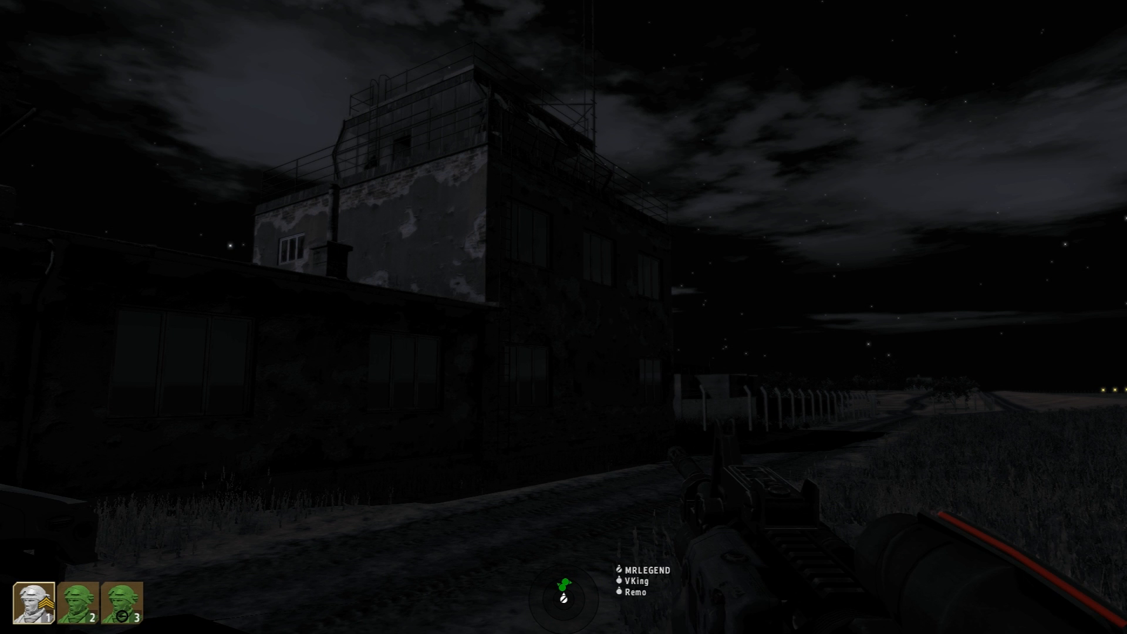
mouse_move(563, 302)
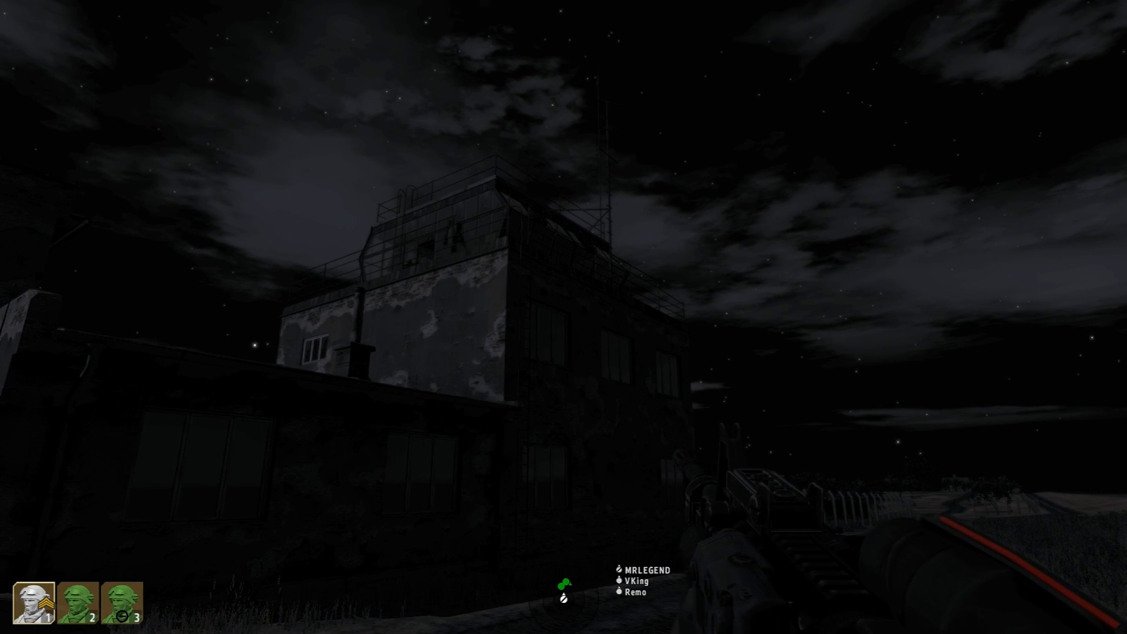
mouse_move(563, 317)
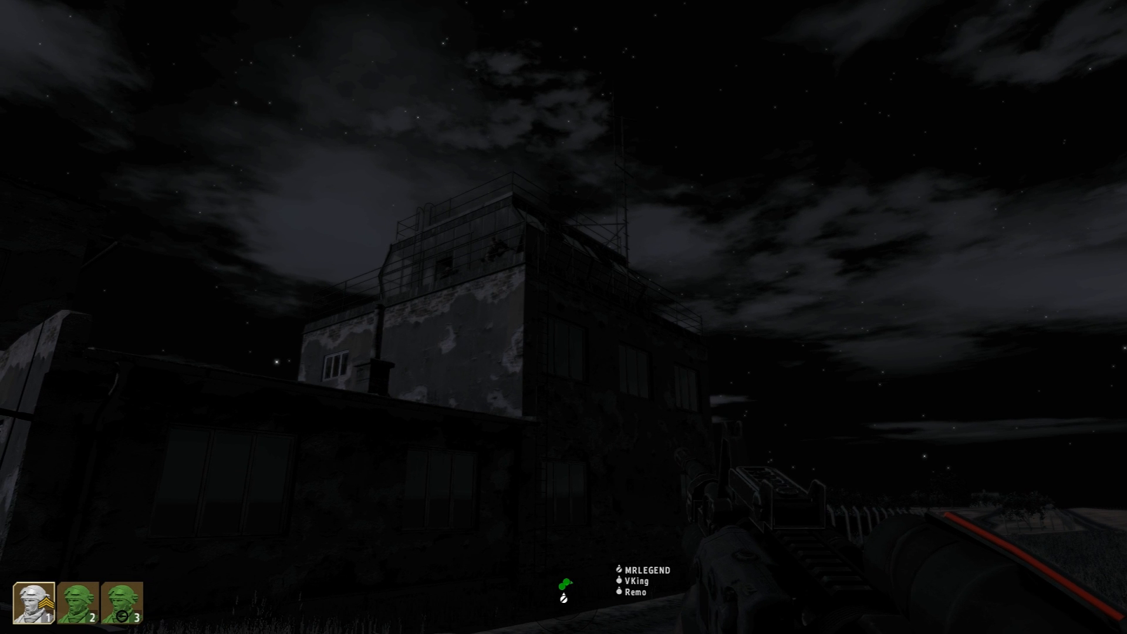
mouse_move(563, 315)
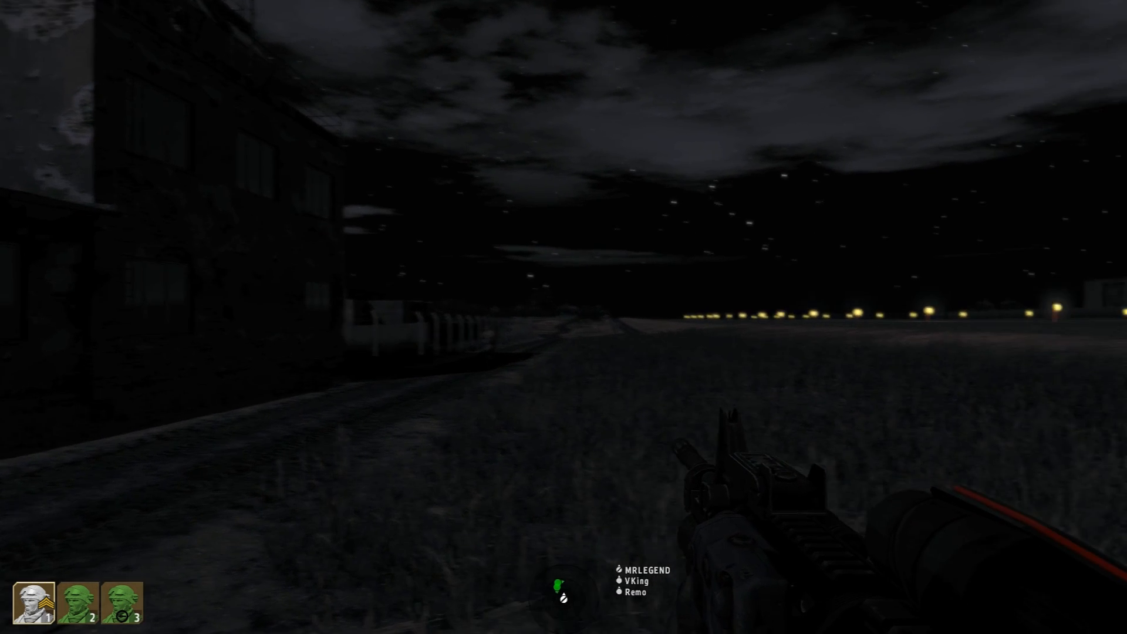
mouse_move(564, 317)
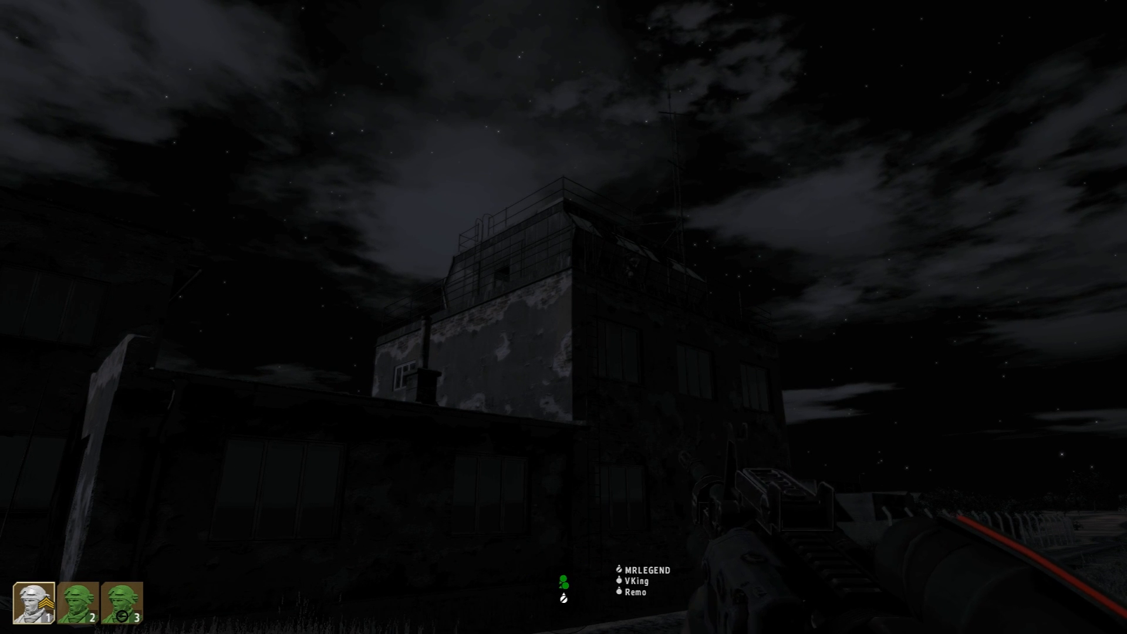
mouse_move(563, 317)
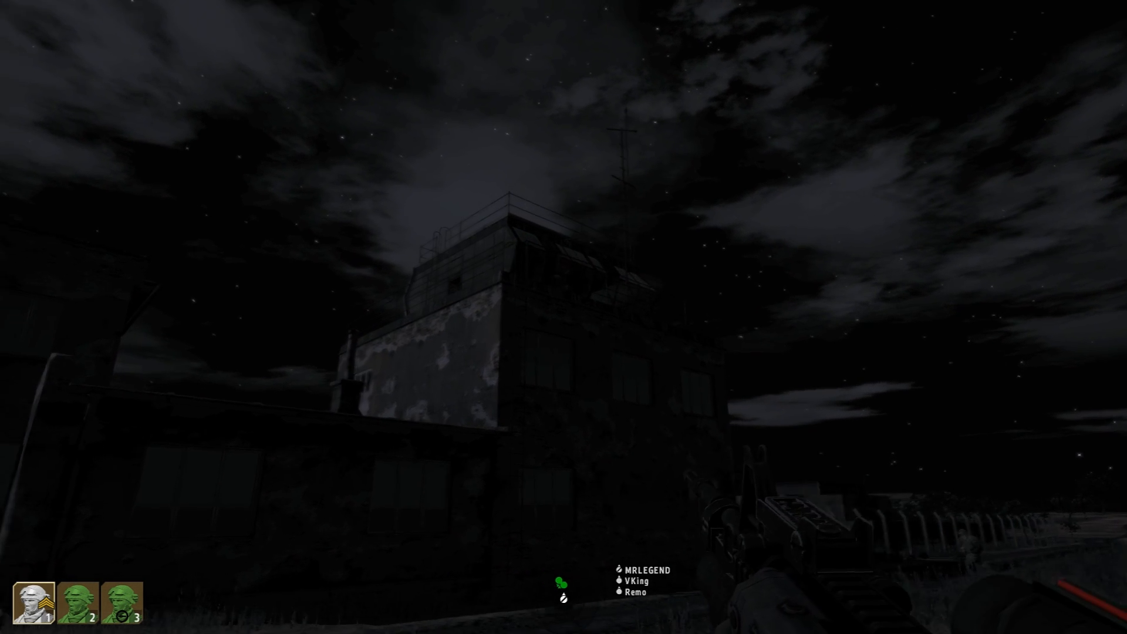
mouse_move(563, 310)
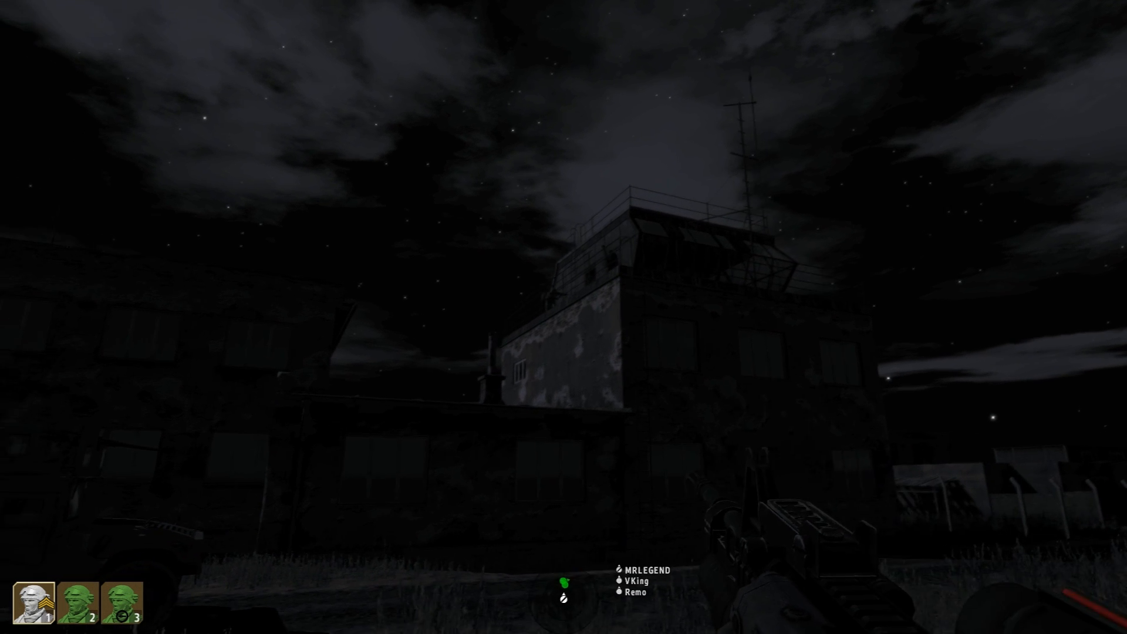
mouse_move(564, 302)
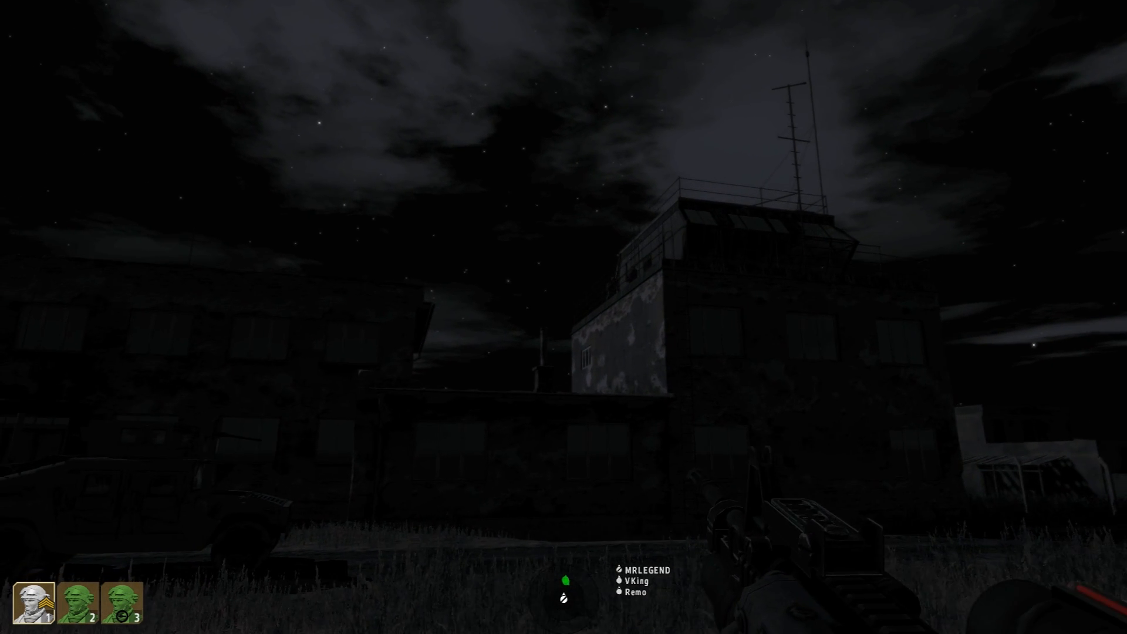
mouse_move(564, 317)
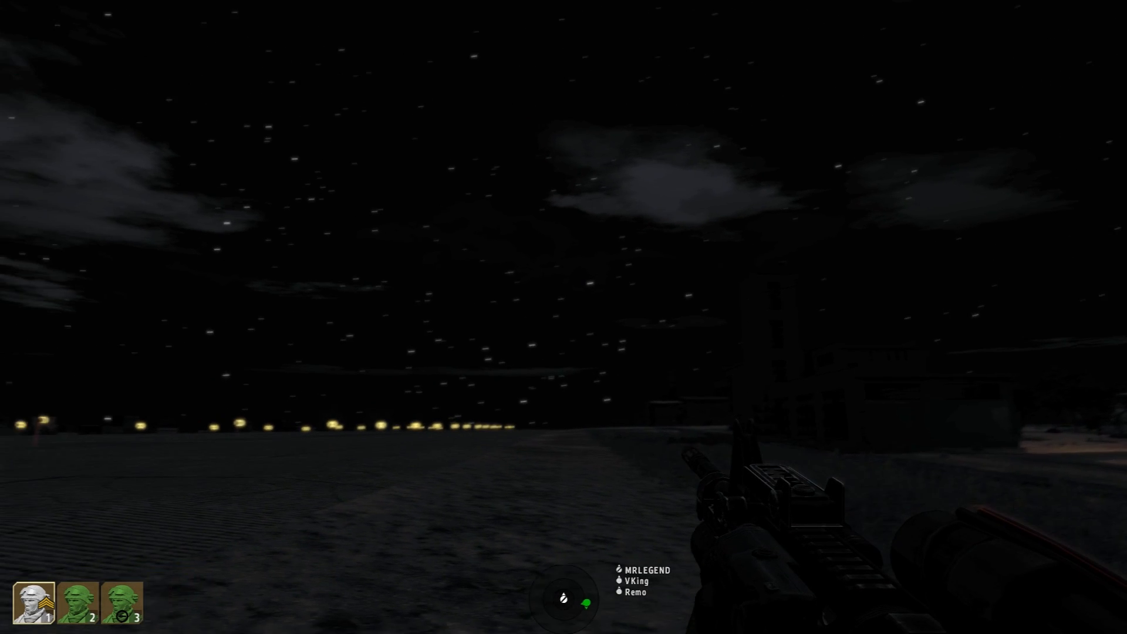
mouse_move(564, 317)
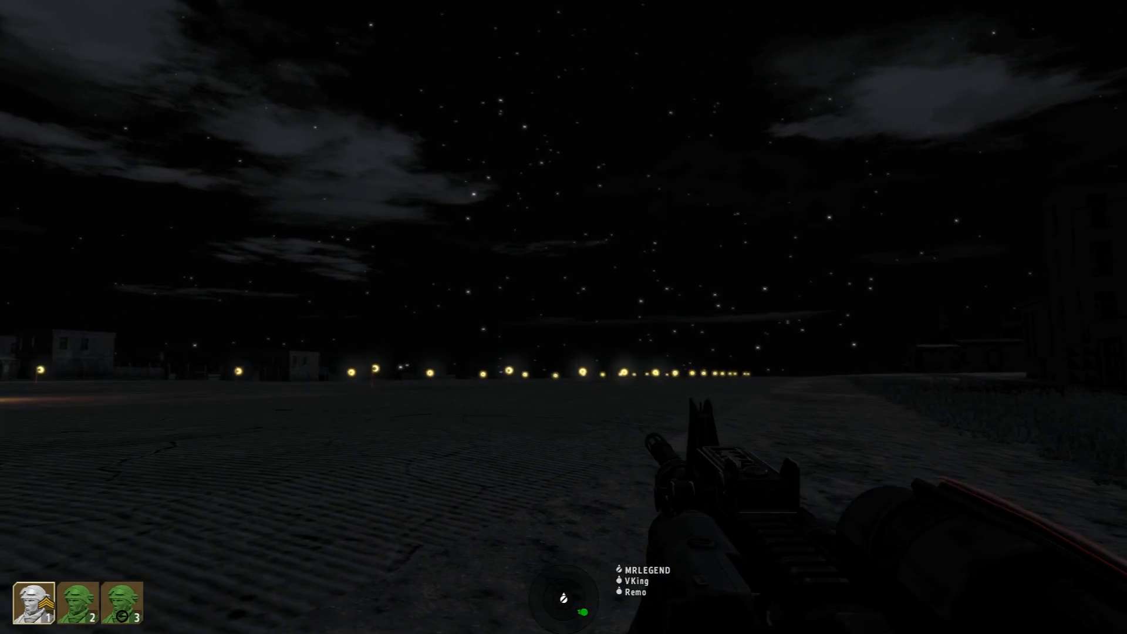
mouse_move(563, 317)
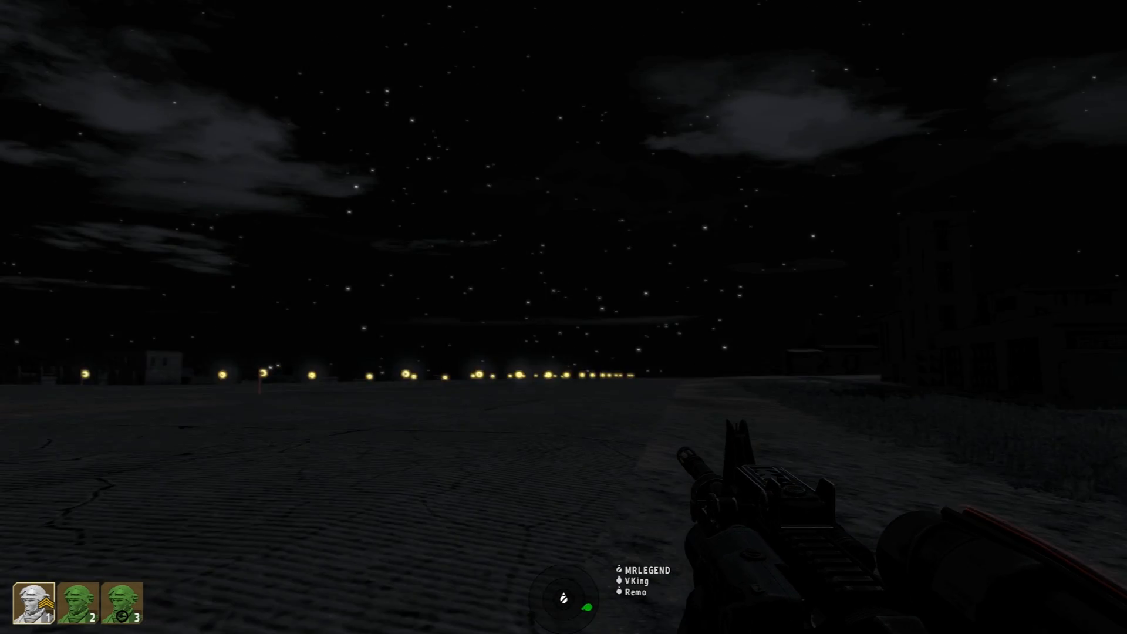
mouse_move(563, 317)
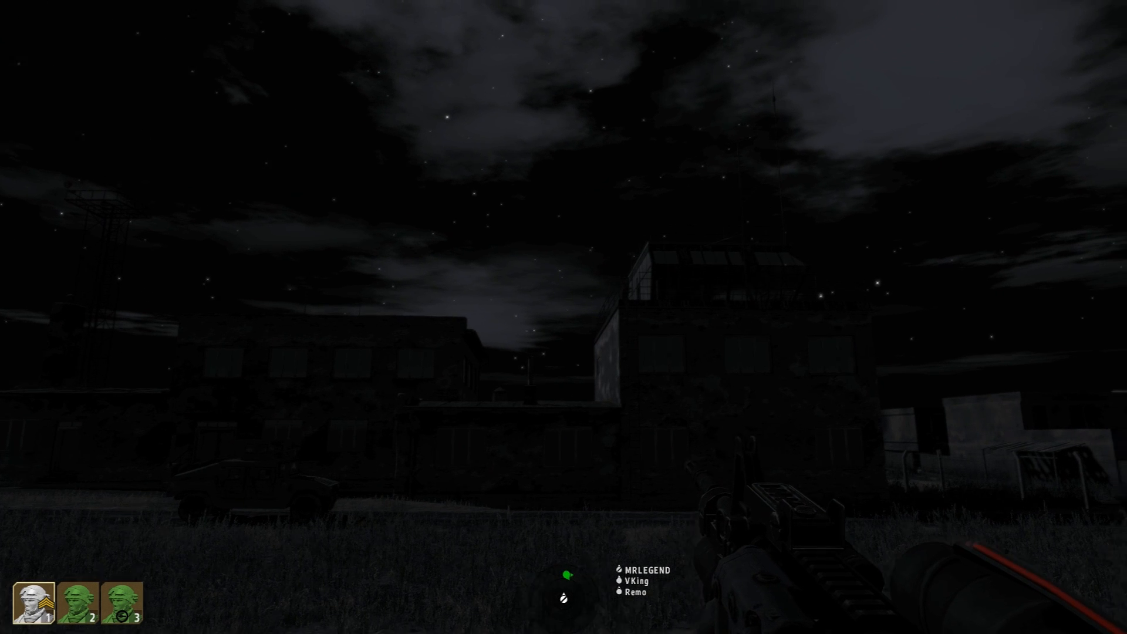
mouse_move(563, 317)
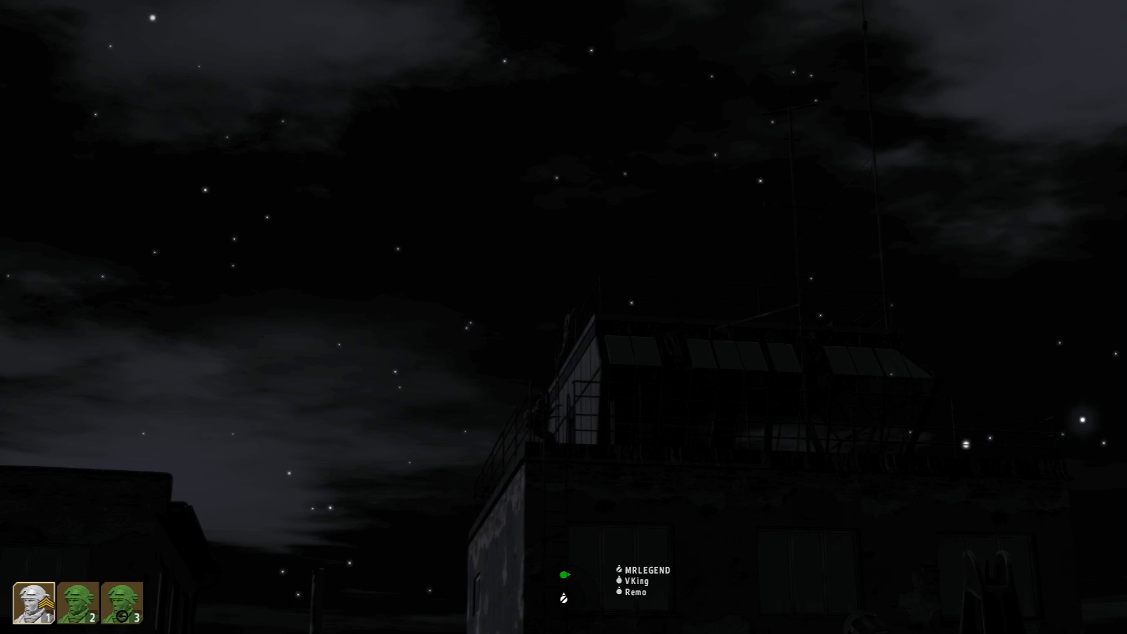
mouse_move(563, 317)
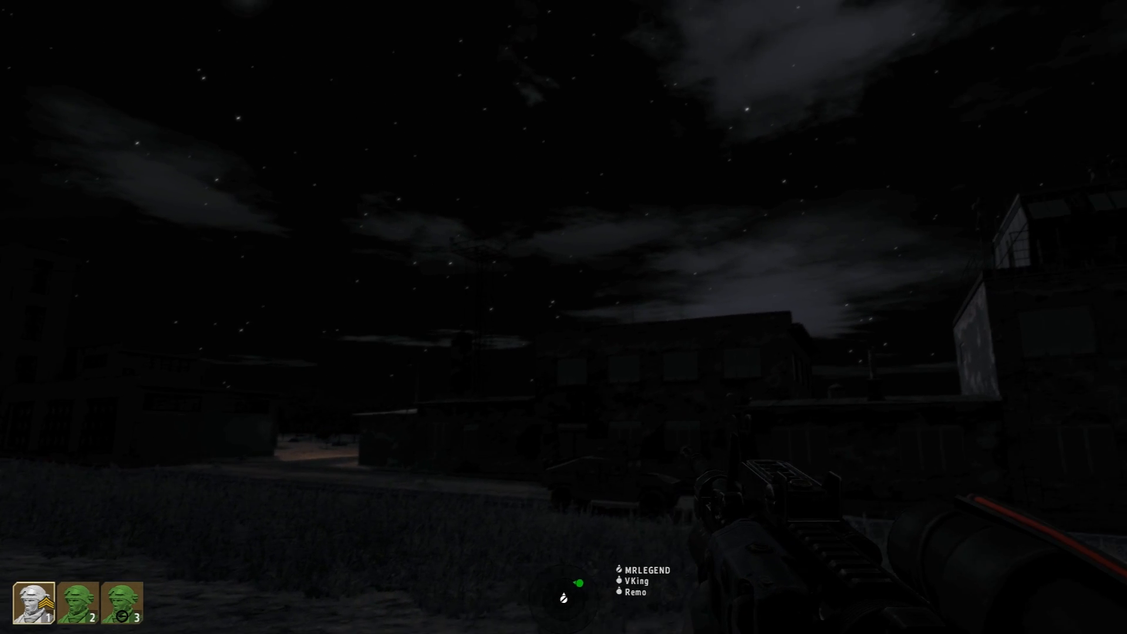
mouse_move(564, 302)
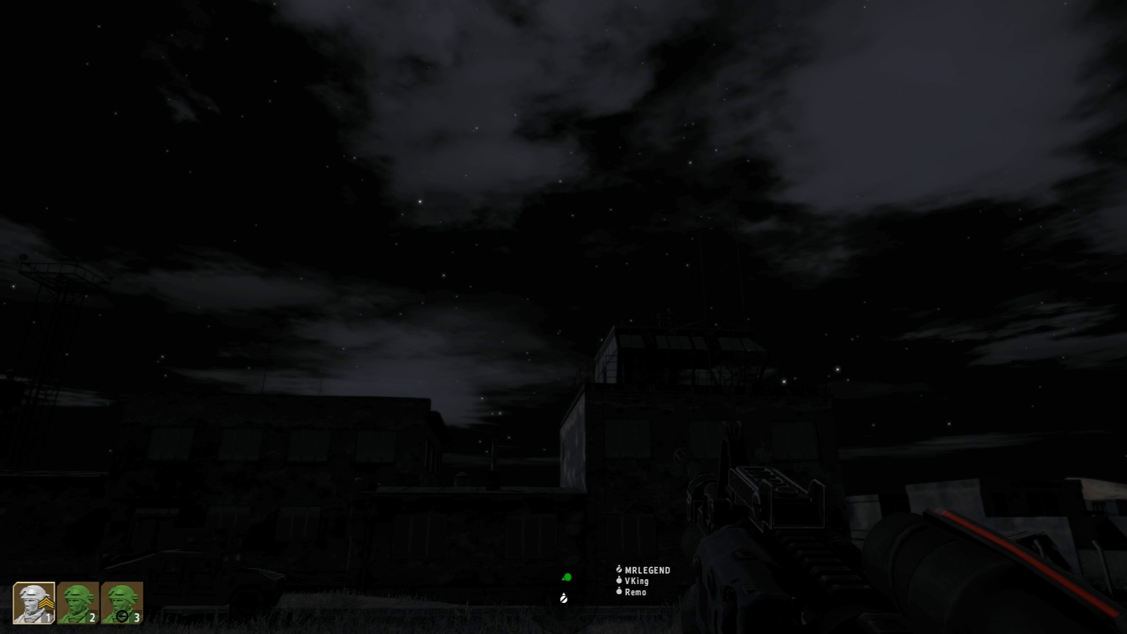
right_click(564, 317)
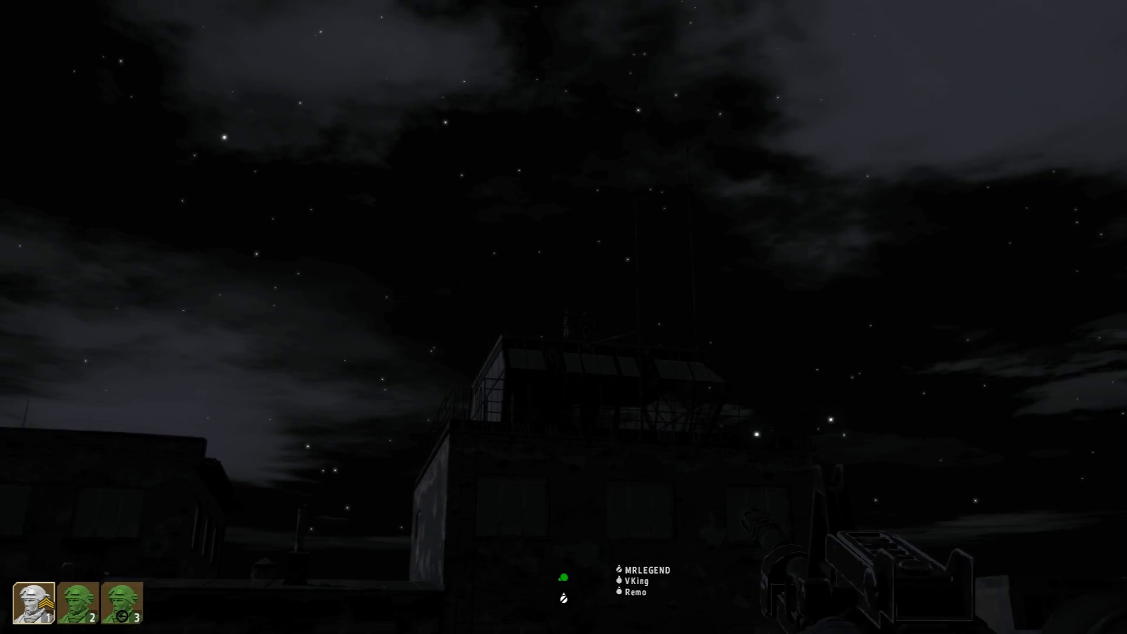
mouse_move(564, 318)
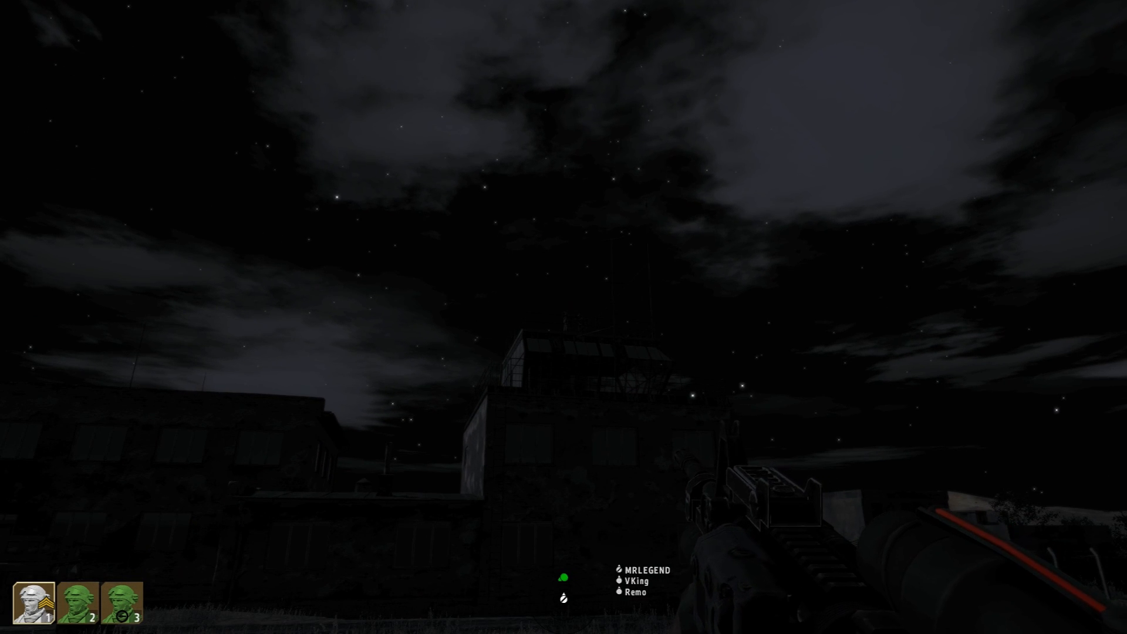
mouse_move(564, 317)
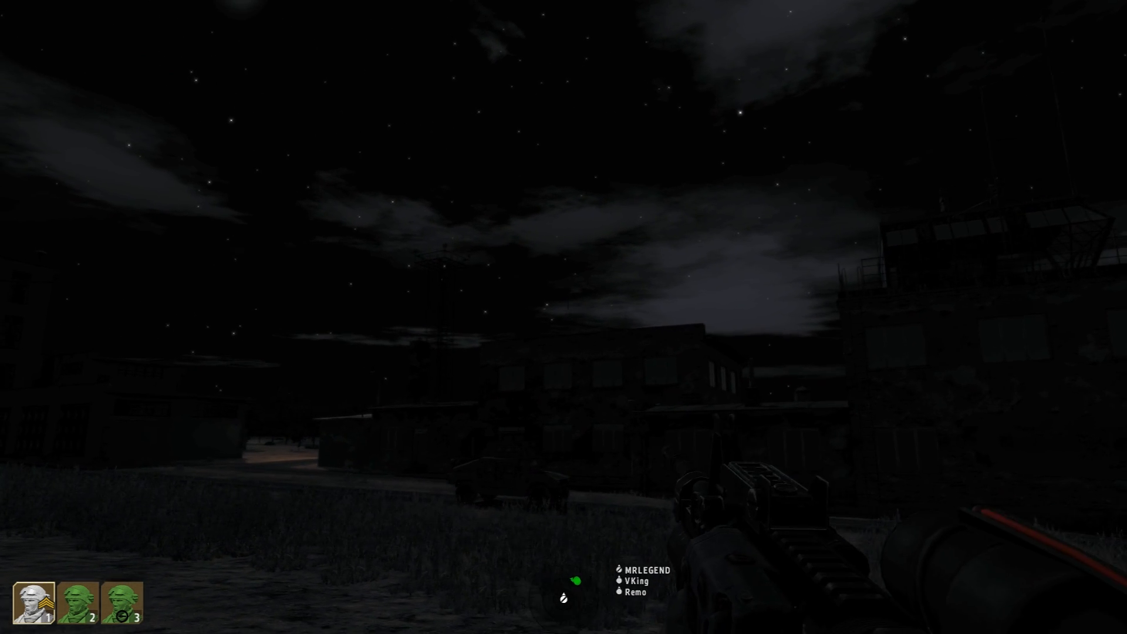
mouse_move(563, 317)
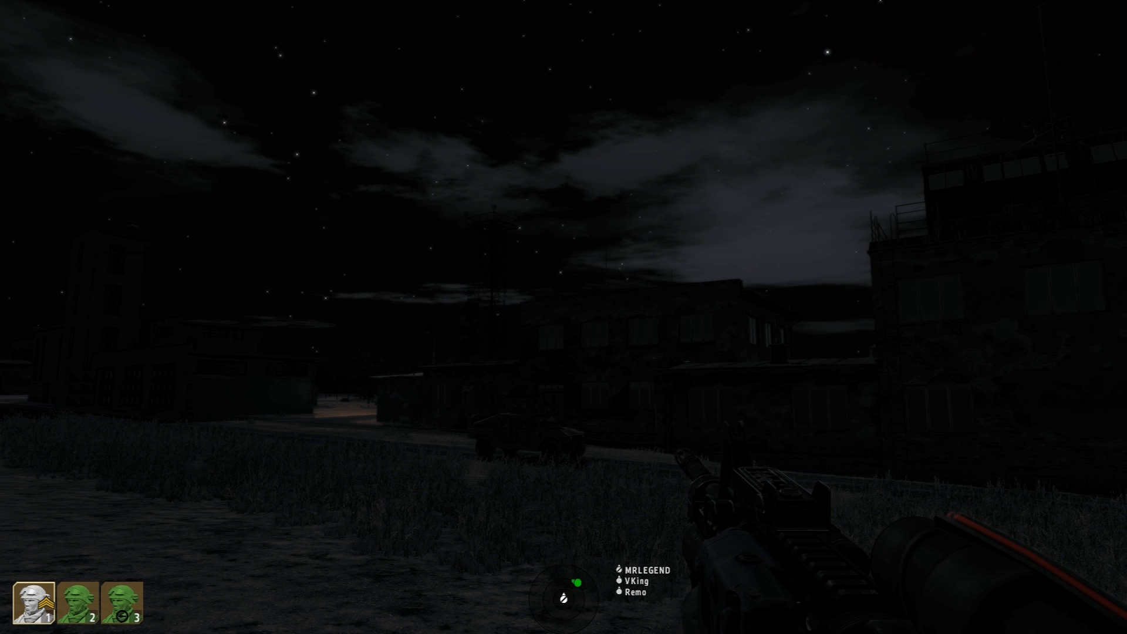
mouse_move(564, 317)
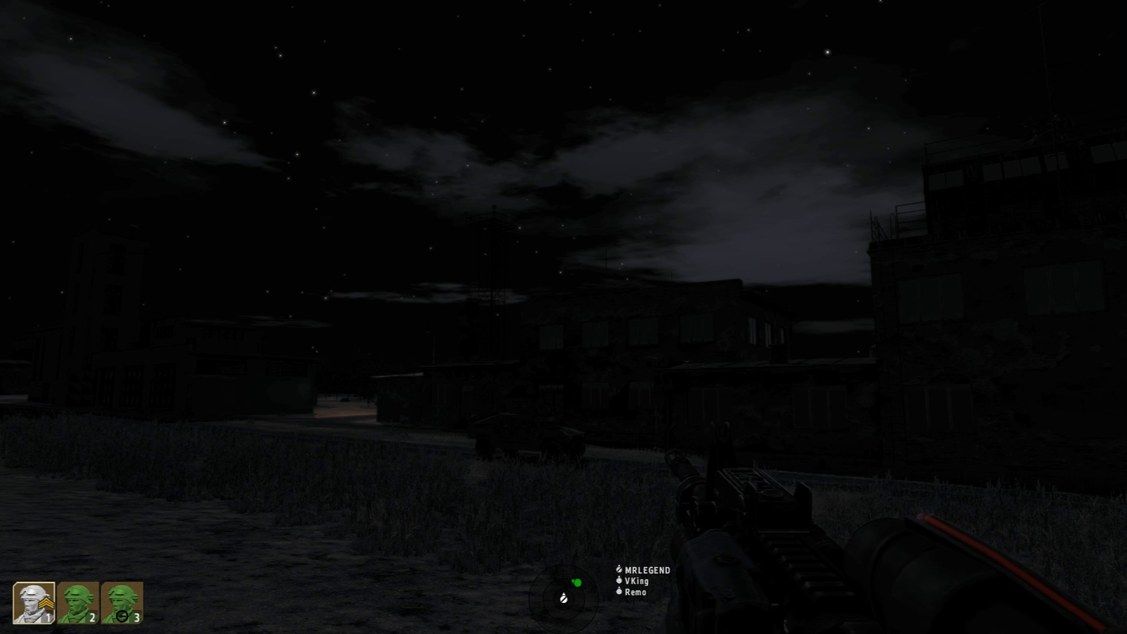
mouse_move(563, 317)
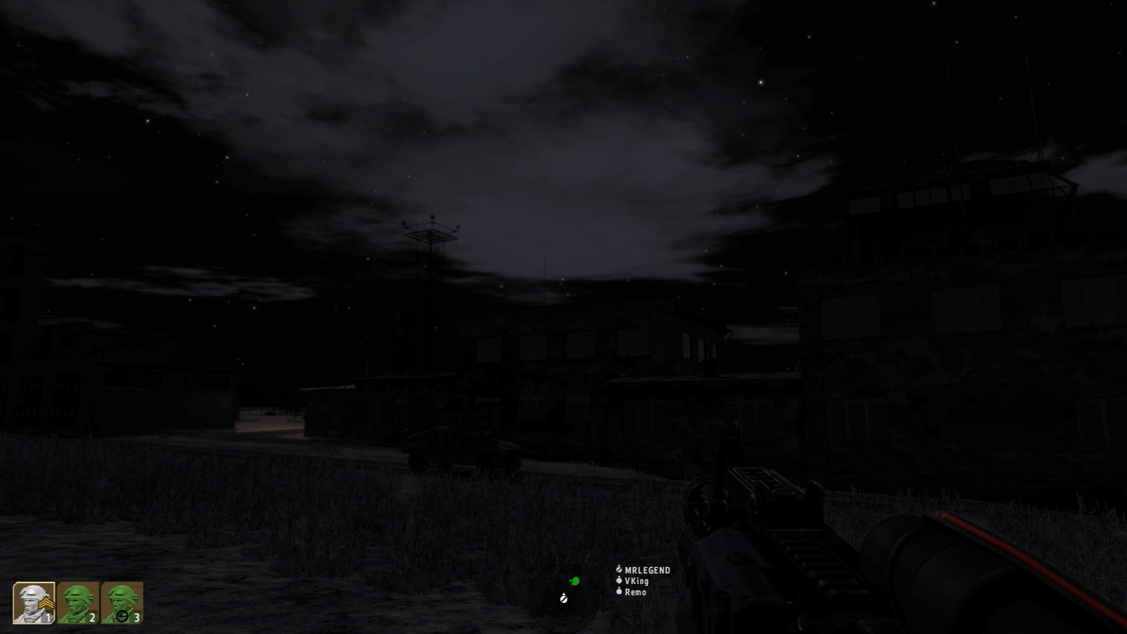
mouse_move(563, 317)
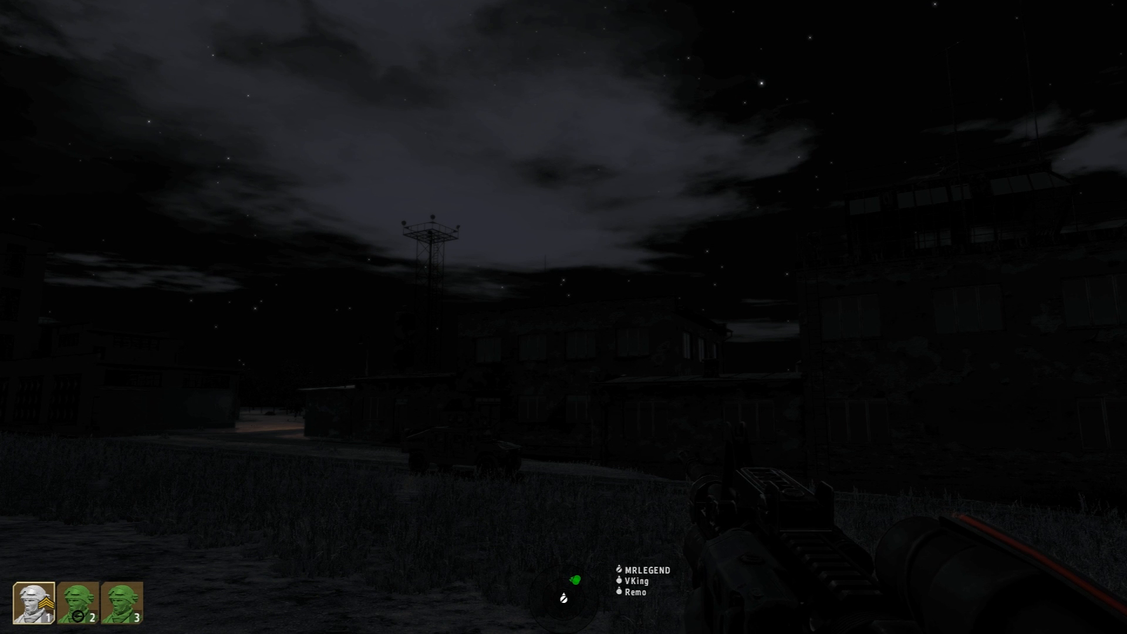
mouse_move(563, 317)
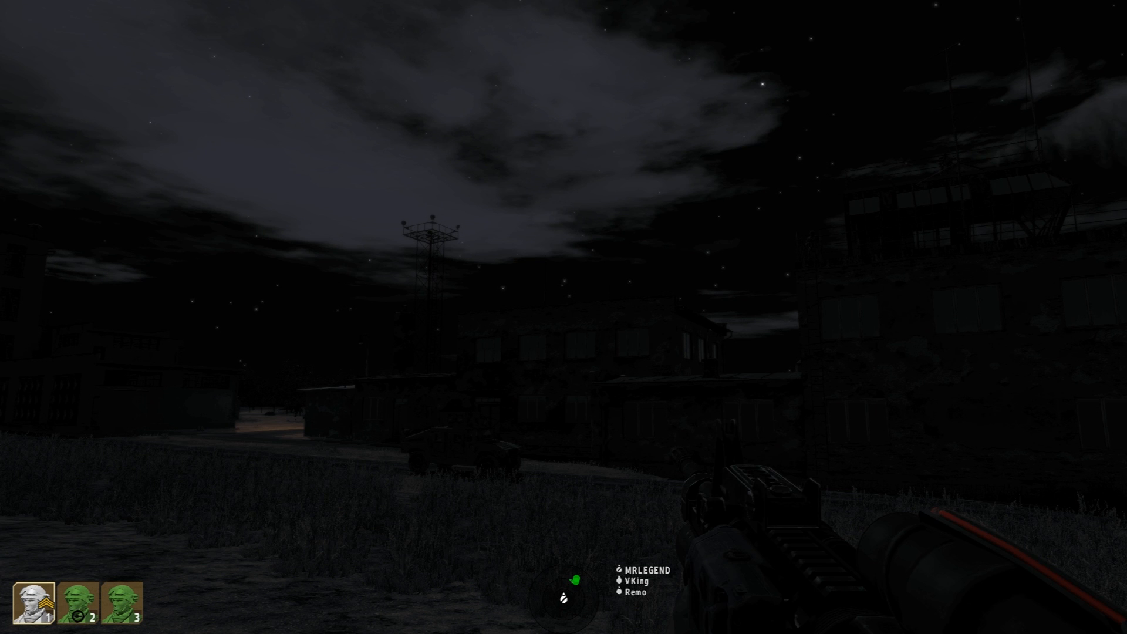
mouse_move(563, 317)
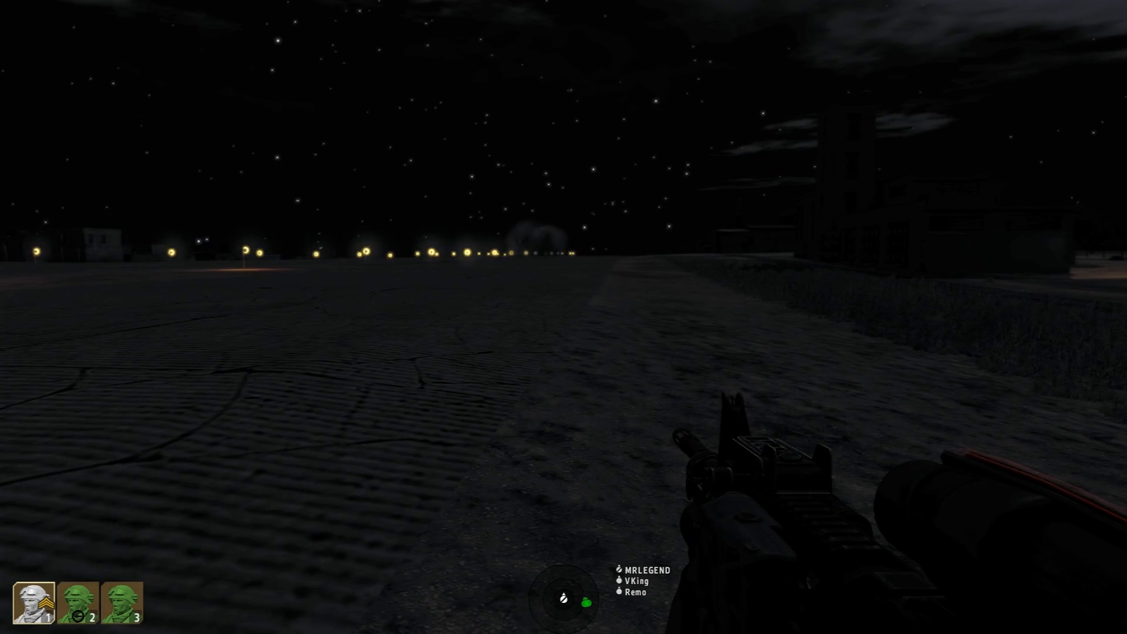
mouse_move(564, 317)
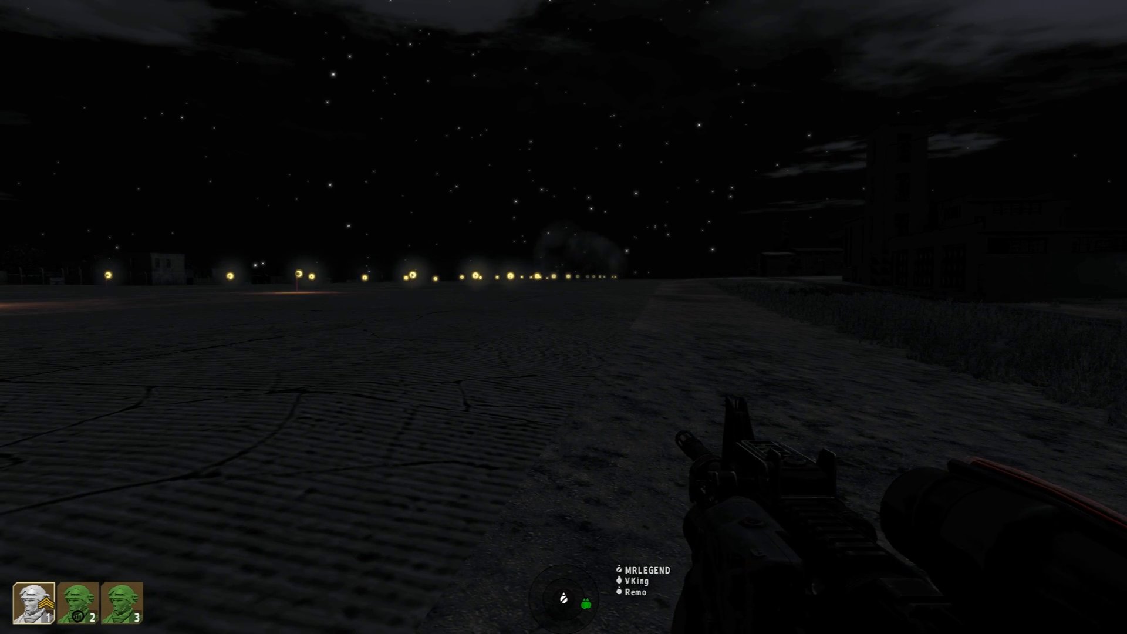
right_click(563, 317)
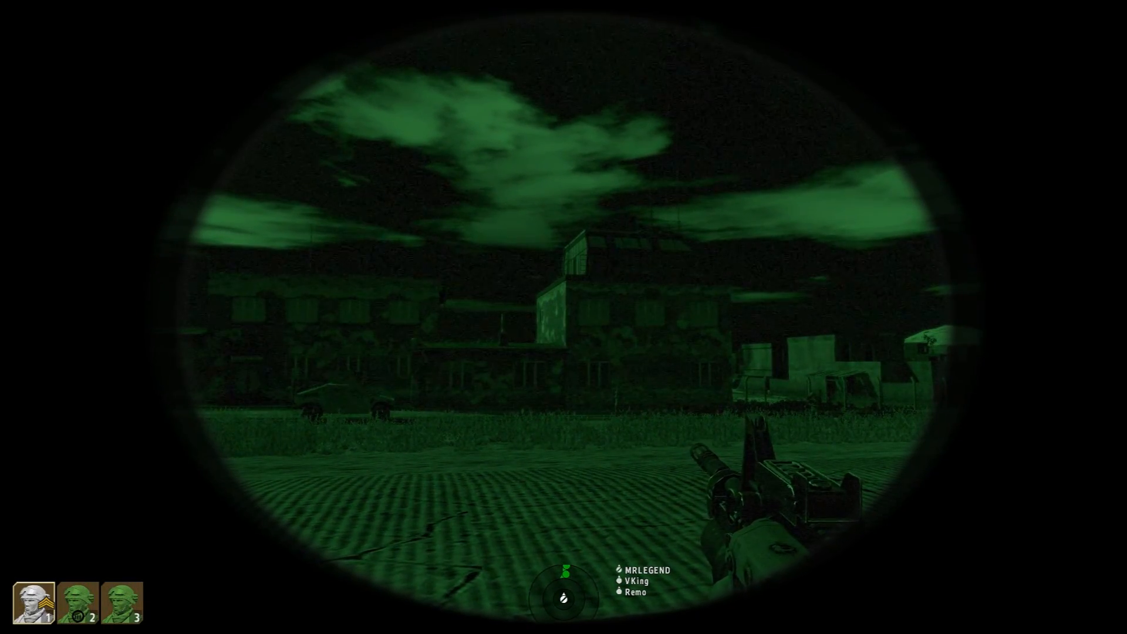
mouse_move(564, 317)
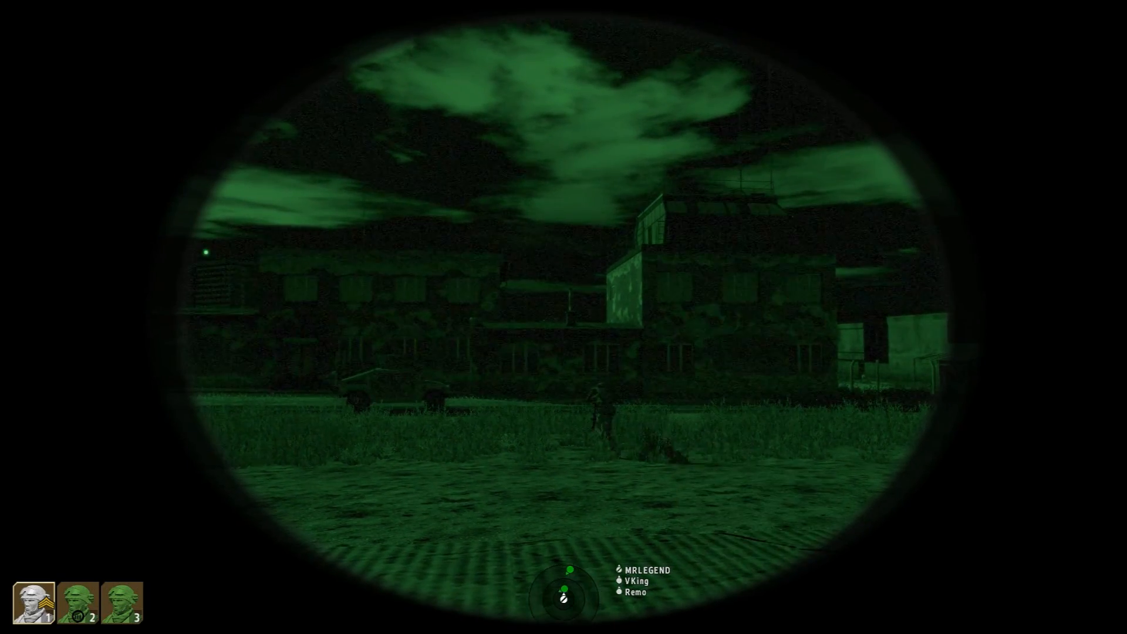
mouse_move(564, 317)
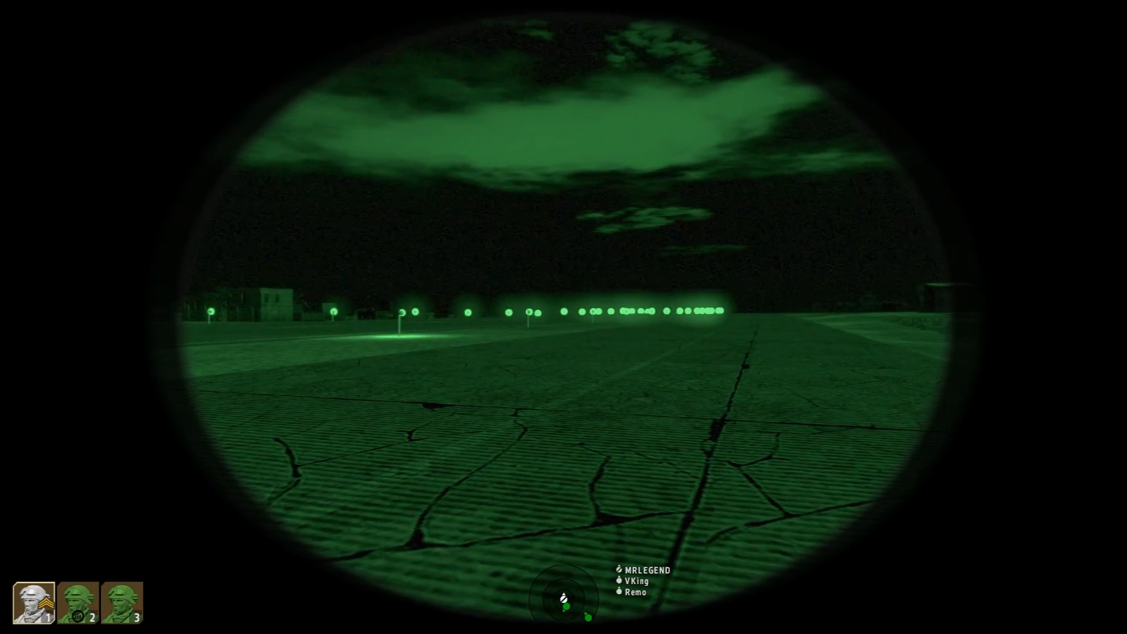
mouse_move(564, 317)
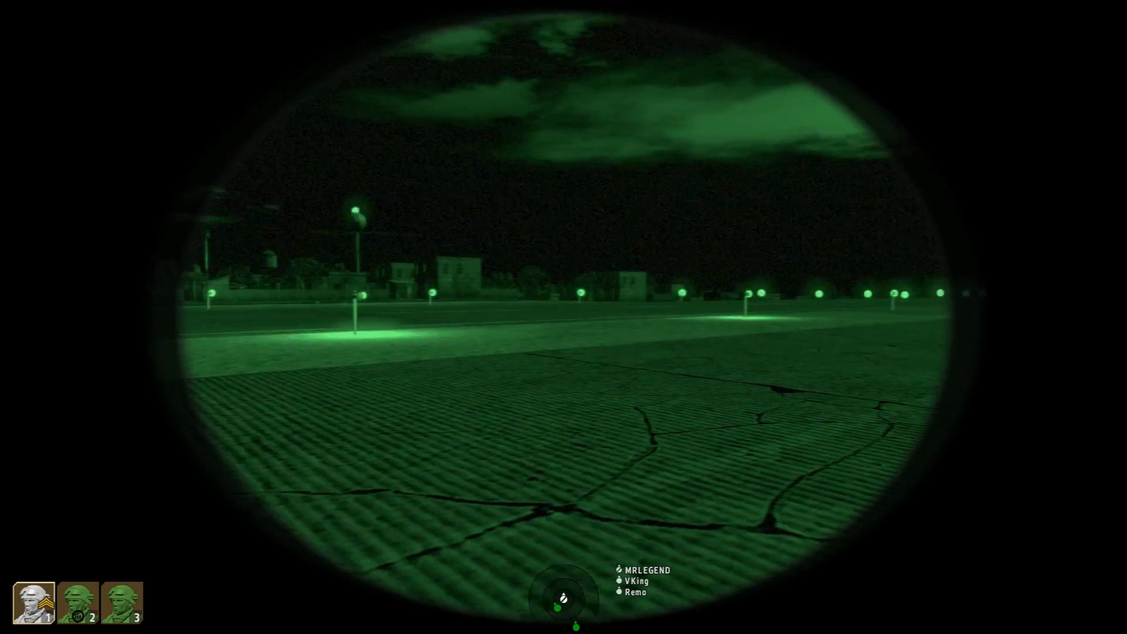
mouse_move(564, 317)
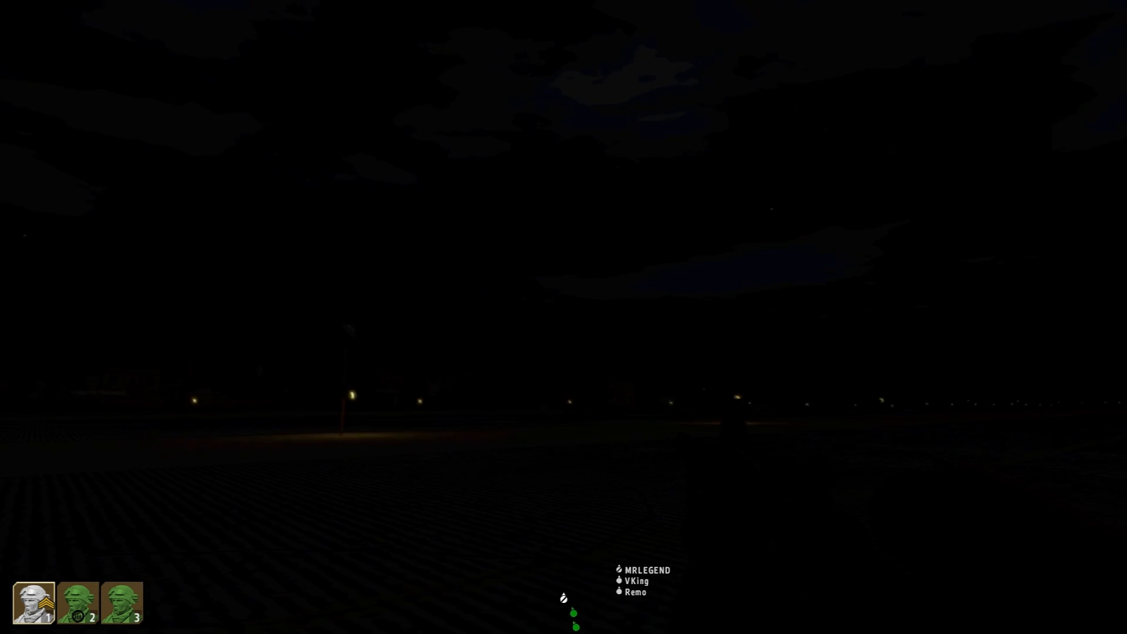
mouse_move(564, 316)
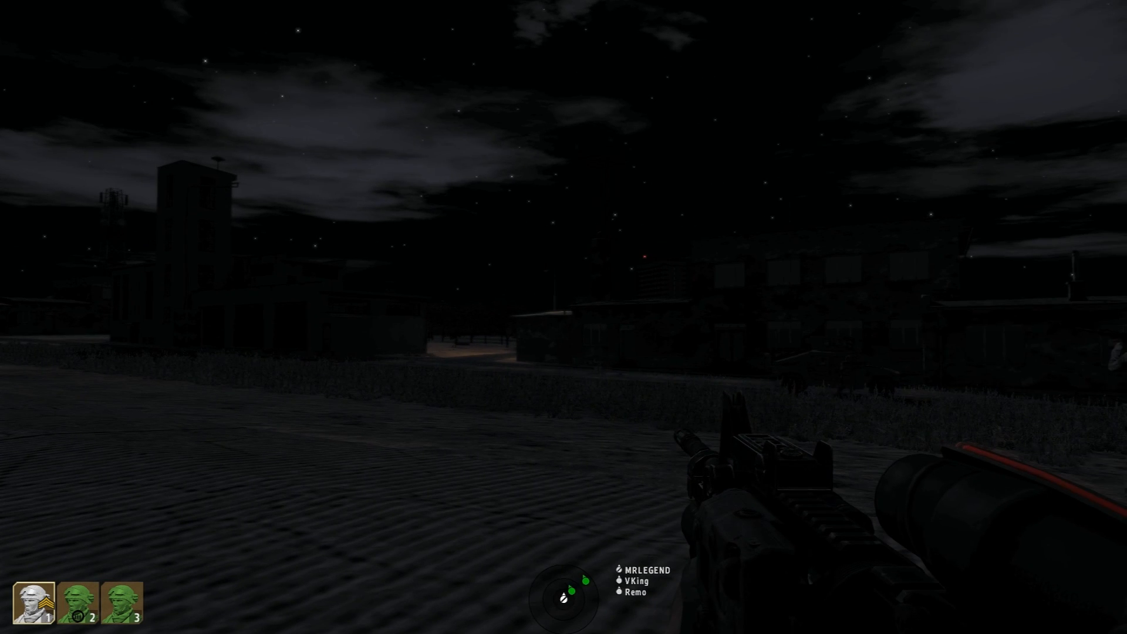
mouse_move(564, 317)
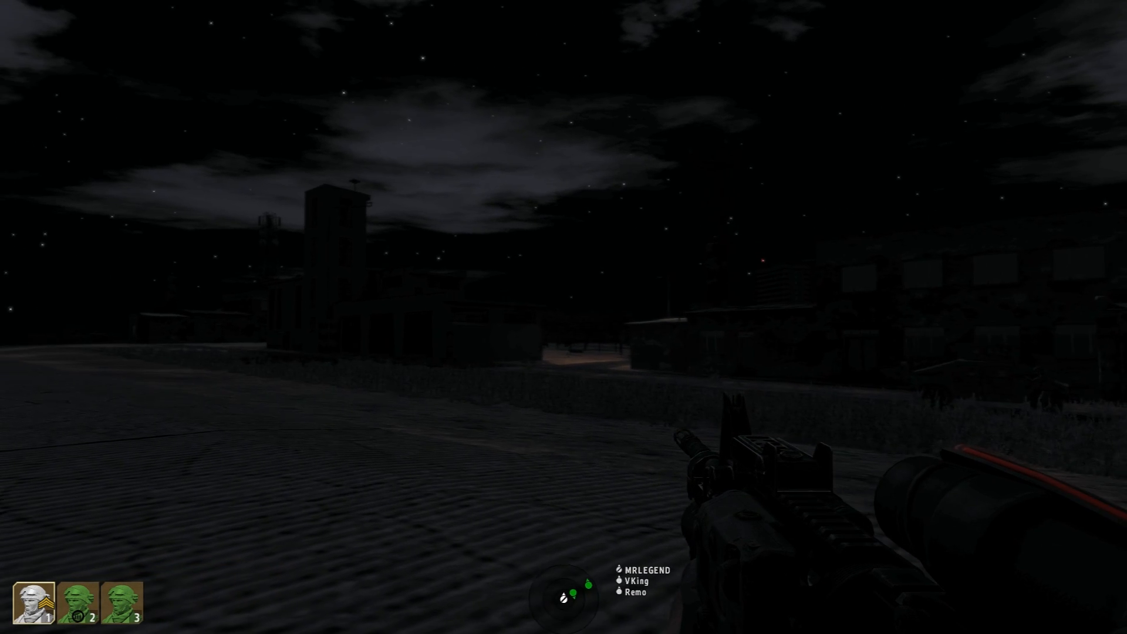
mouse_move(564, 317)
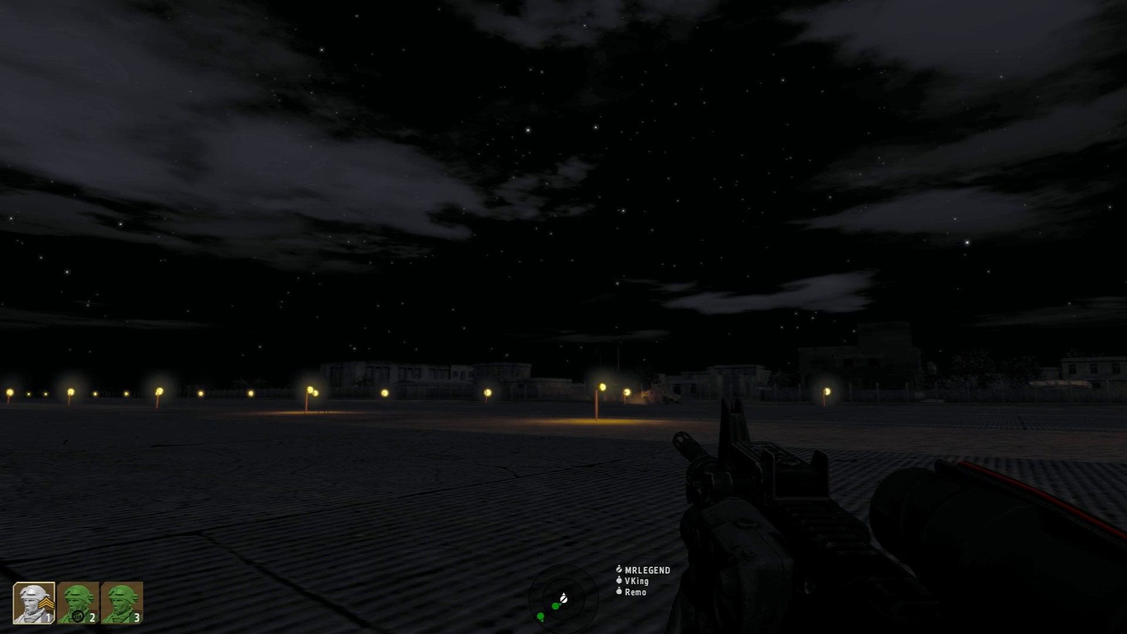
mouse_move(563, 317)
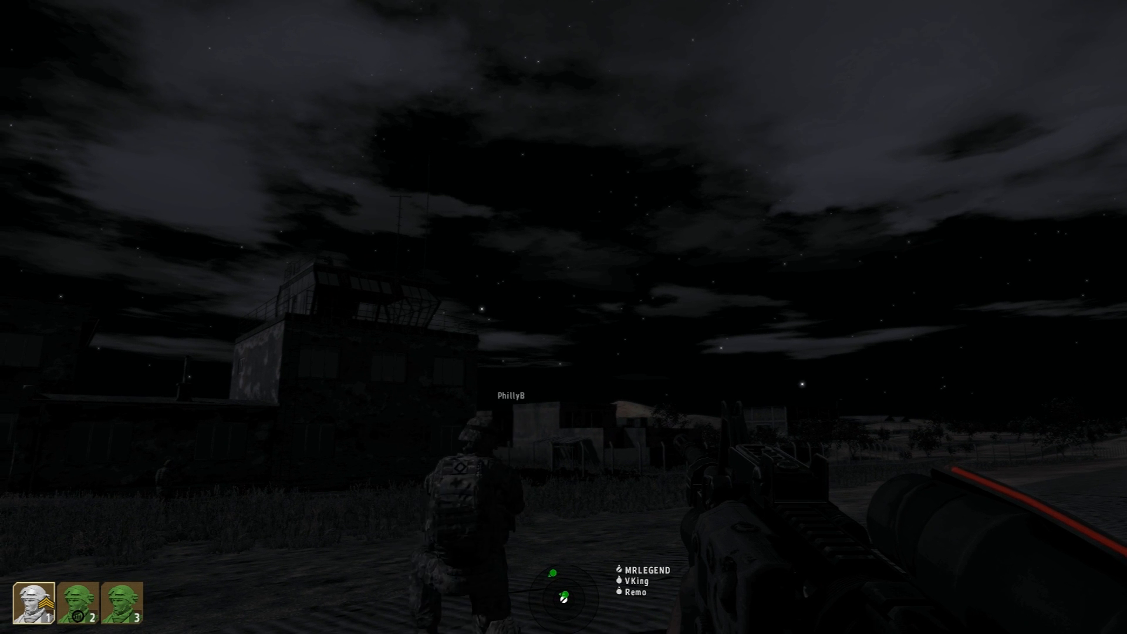
mouse_move(563, 317)
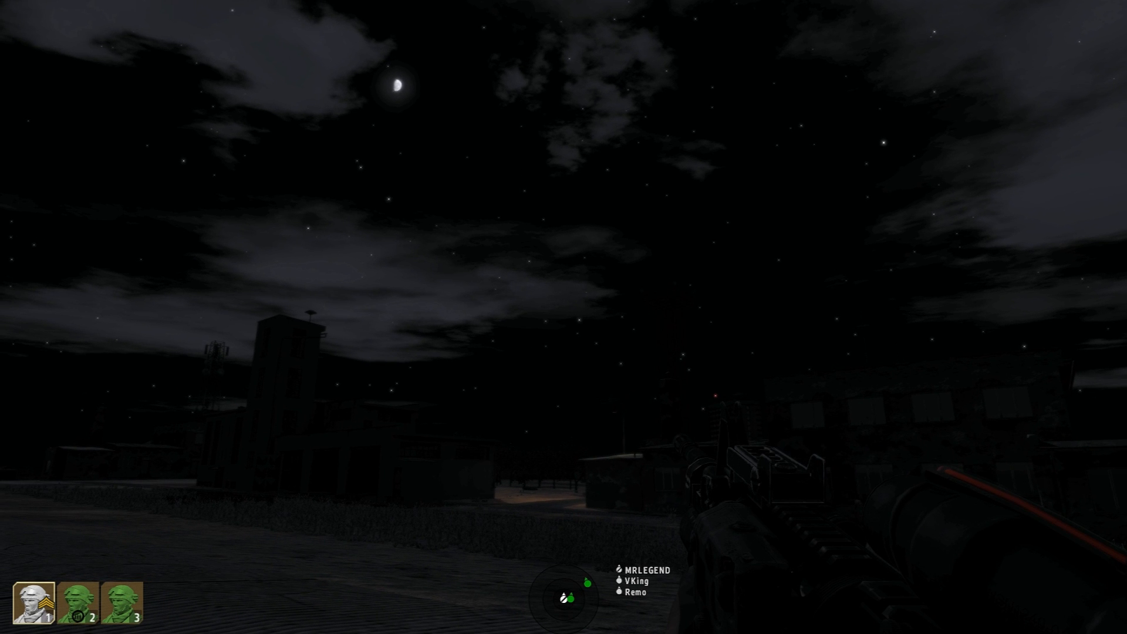
mouse_move(564, 317)
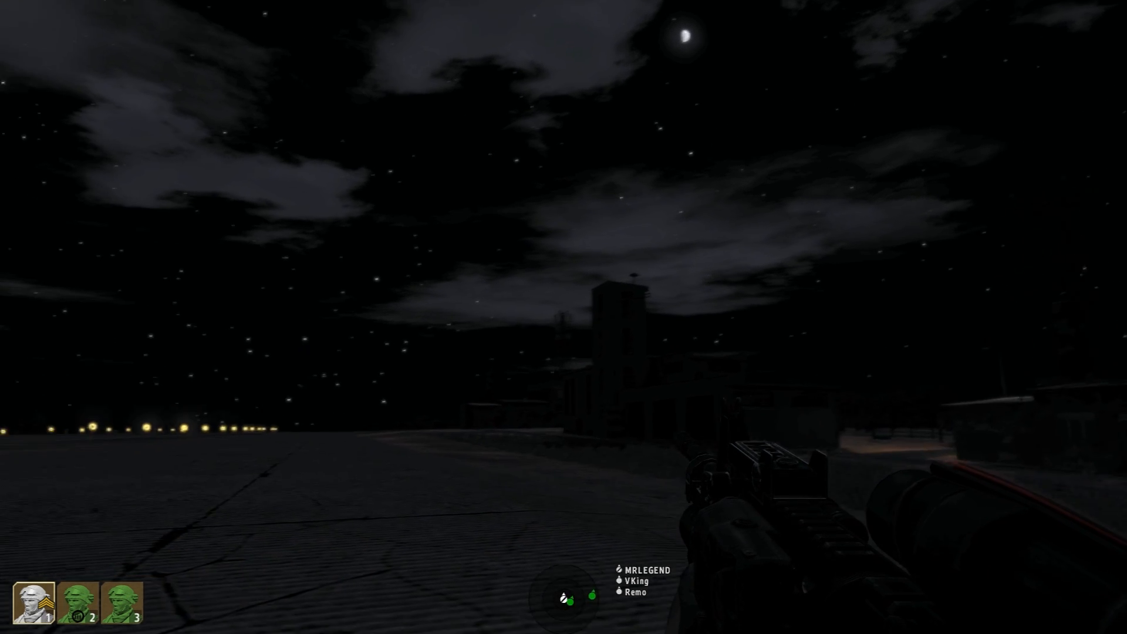
mouse_move(563, 310)
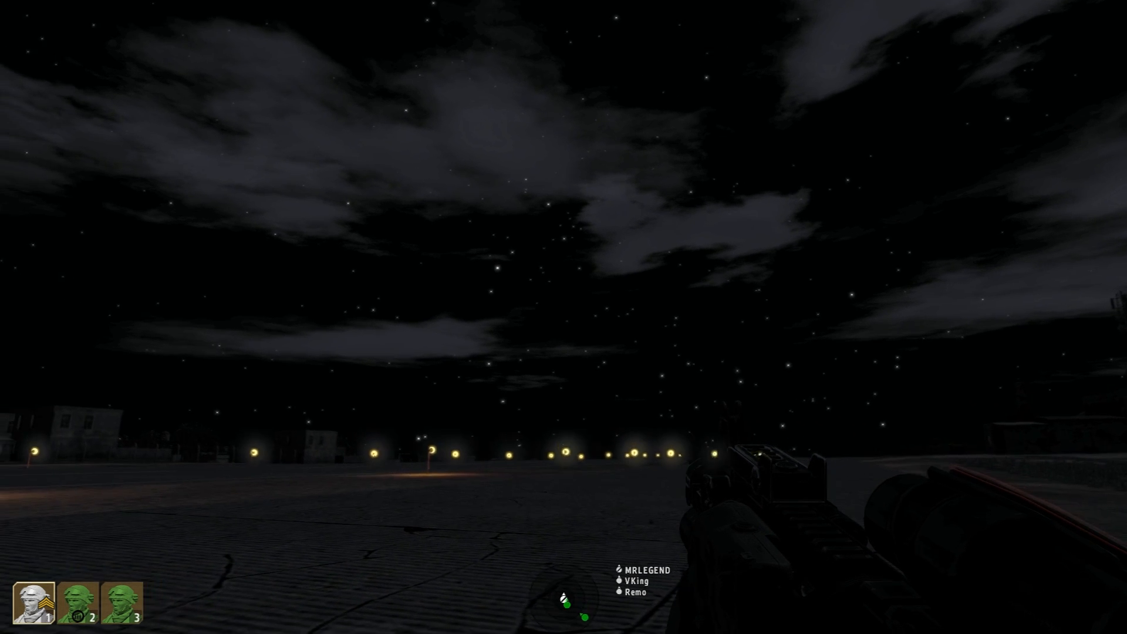
mouse_move(563, 317)
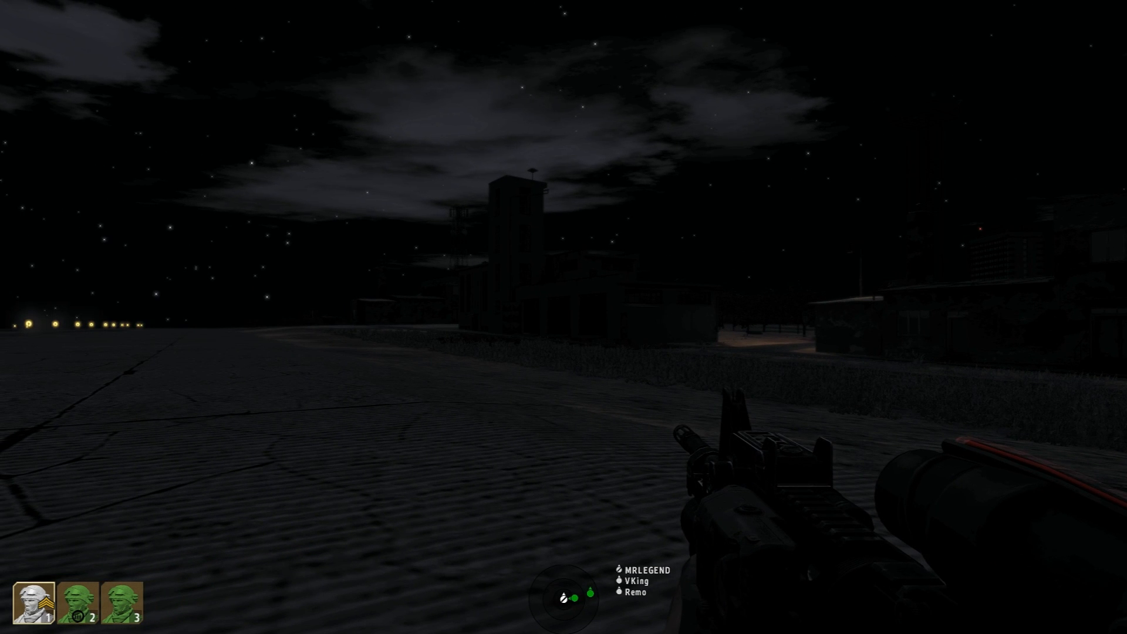
mouse_move(564, 317)
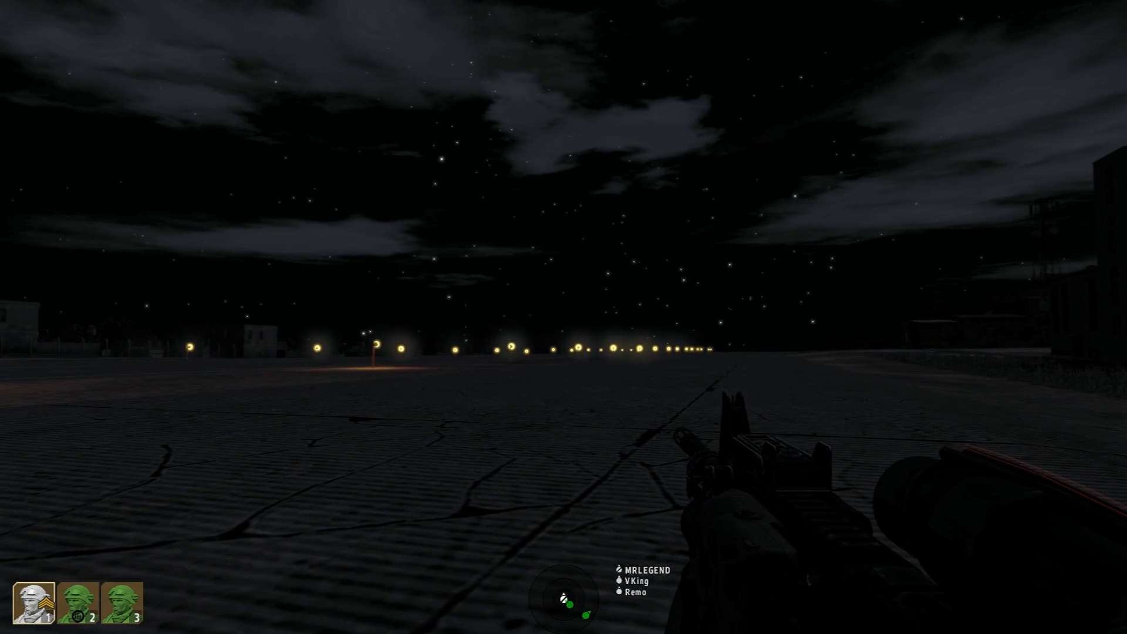
mouse_move(647, 316)
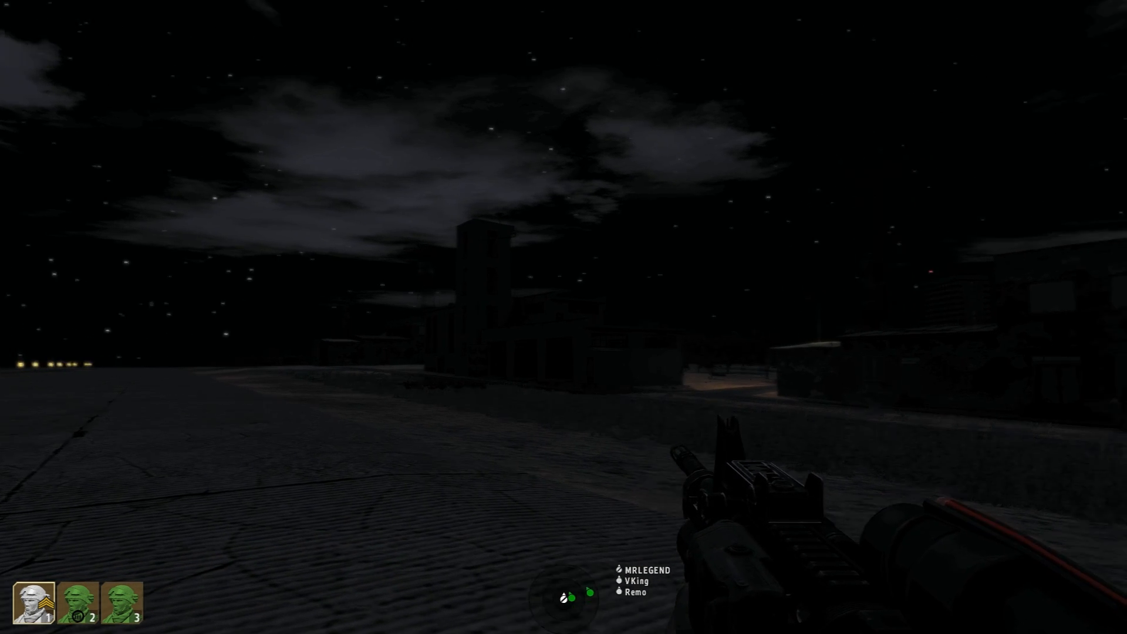
mouse_move(564, 317)
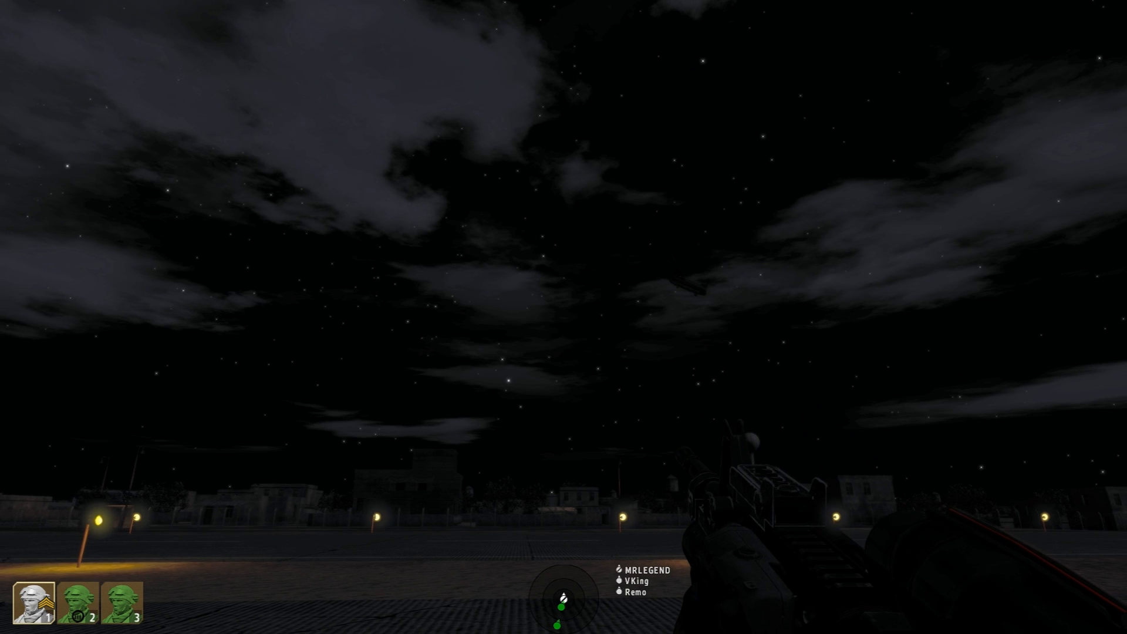
mouse_move(564, 317)
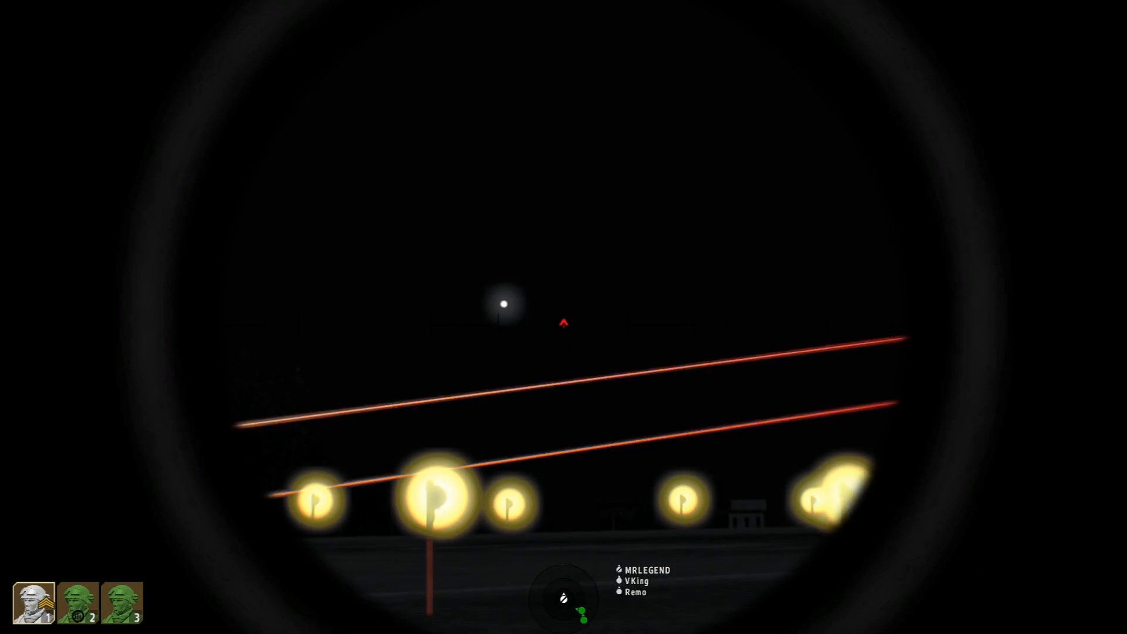
mouse_move(564, 324)
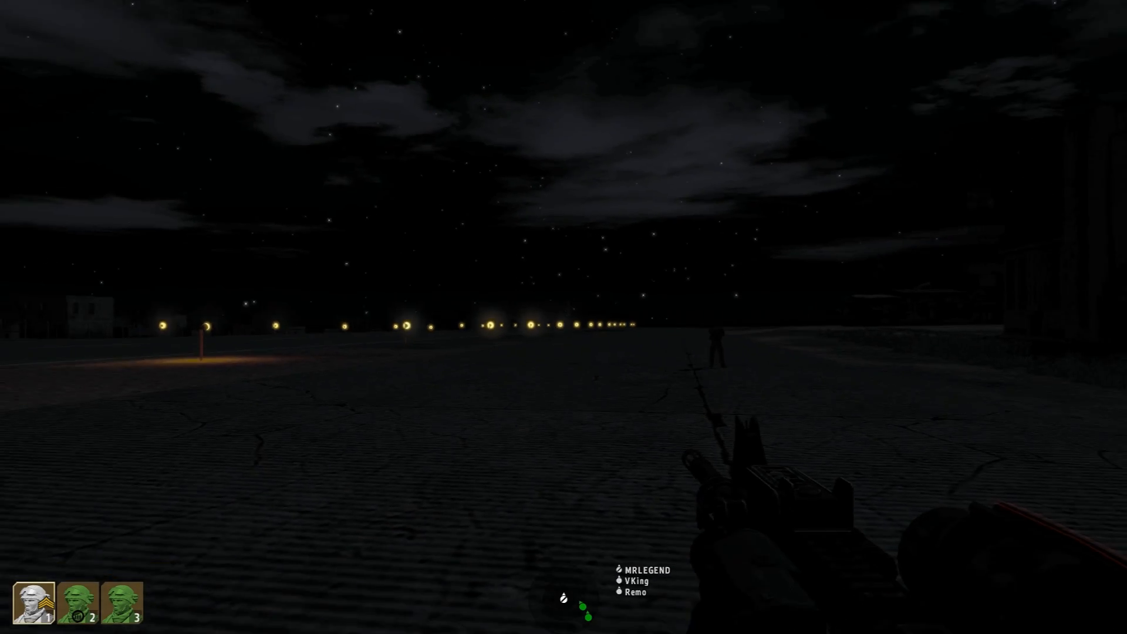
right_click(563, 318)
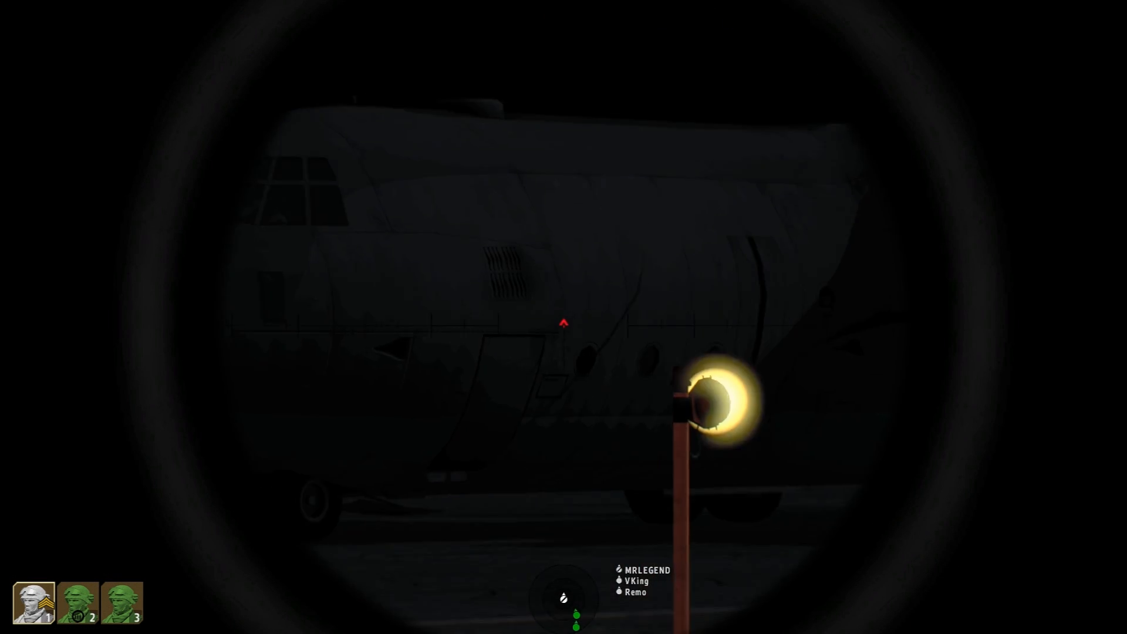
right_click(564, 317)
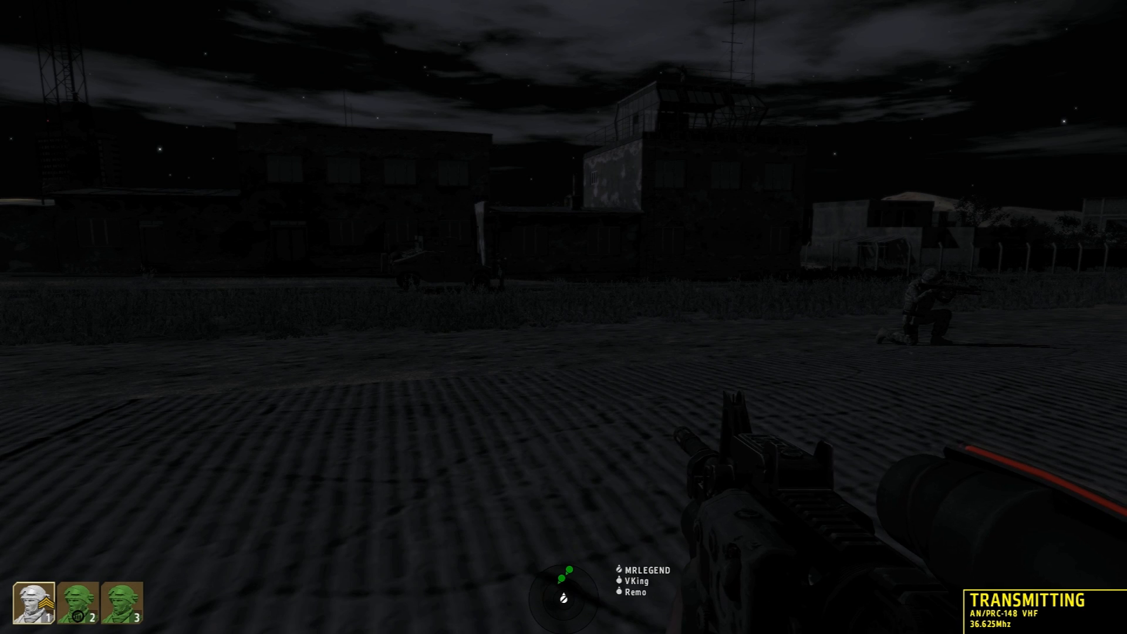
mouse_move(563, 317)
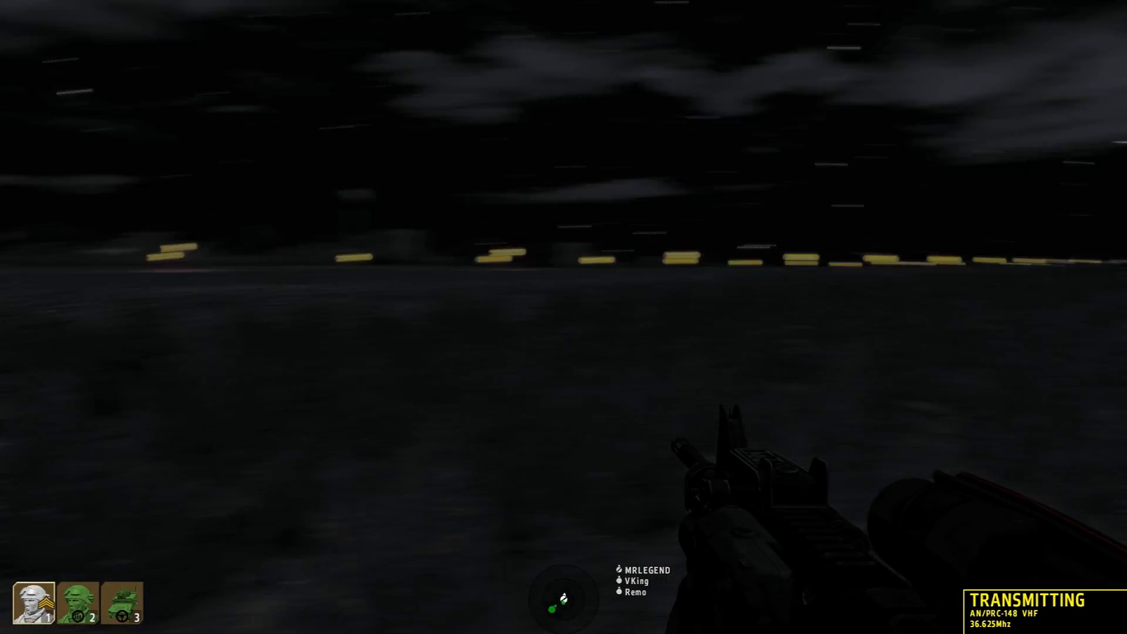
mouse_move(563, 317)
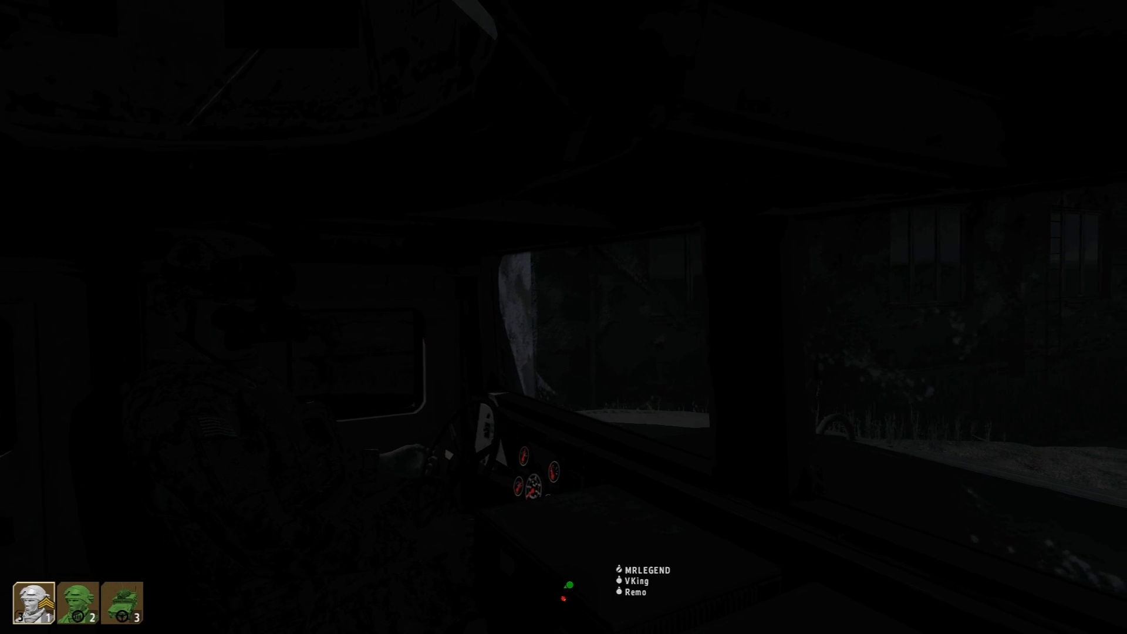
mouse_move(564, 317)
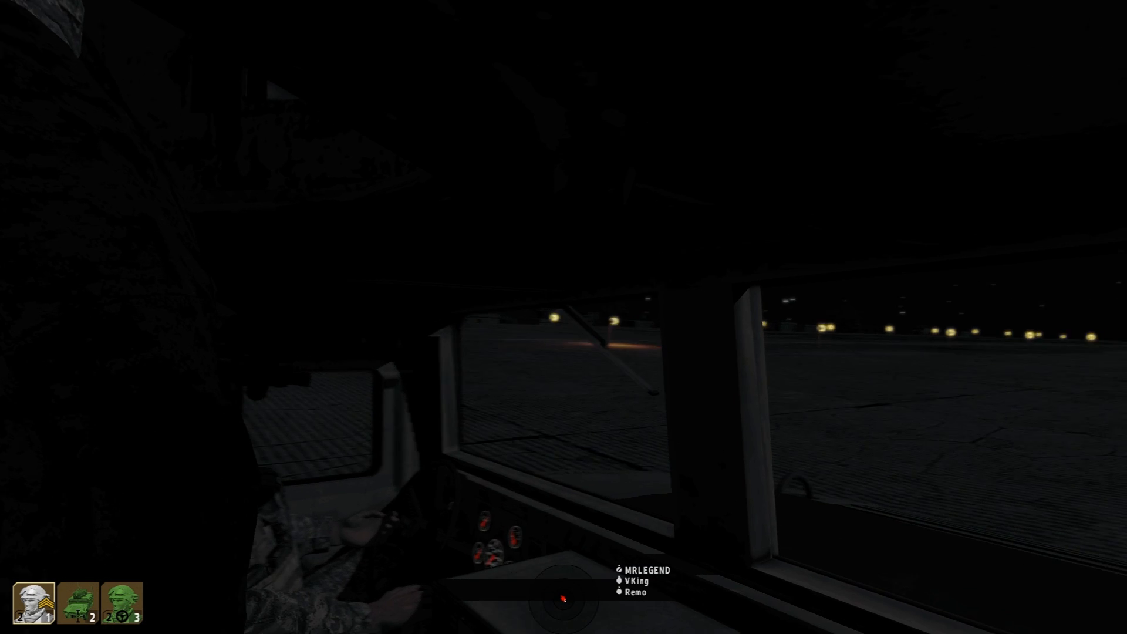
mouse_move(564, 317)
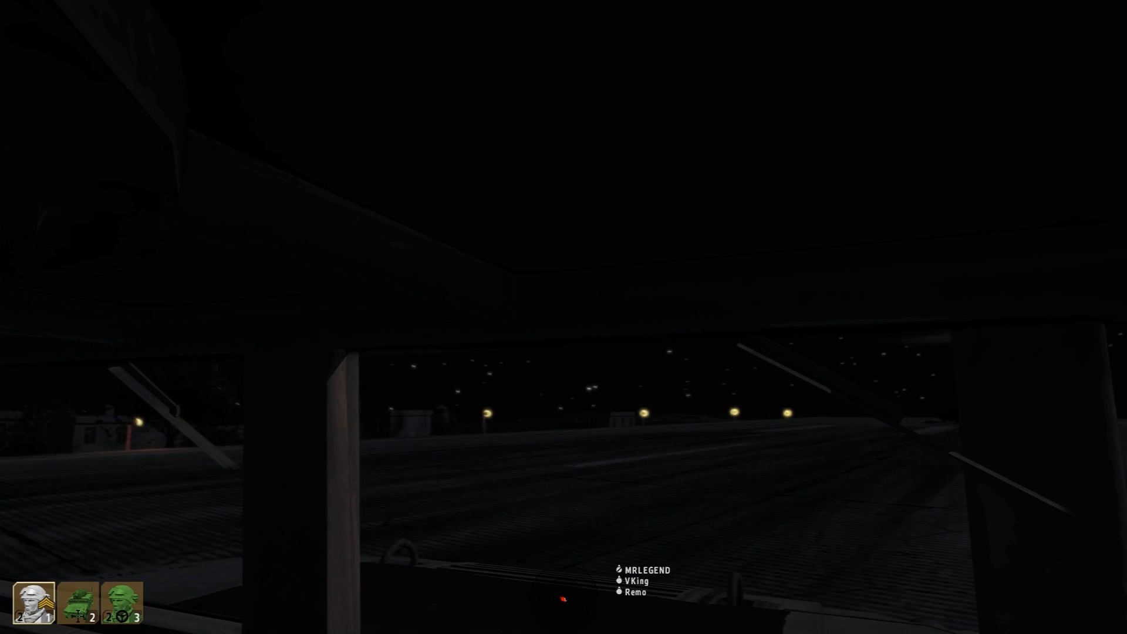
mouse_move(564, 317)
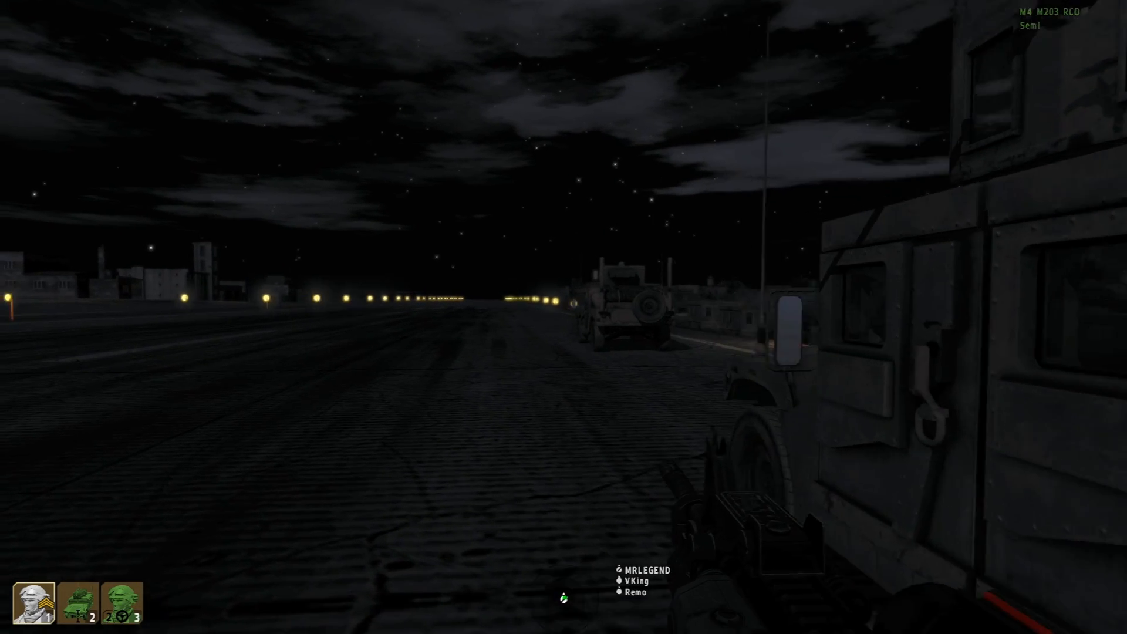
mouse_move(564, 317)
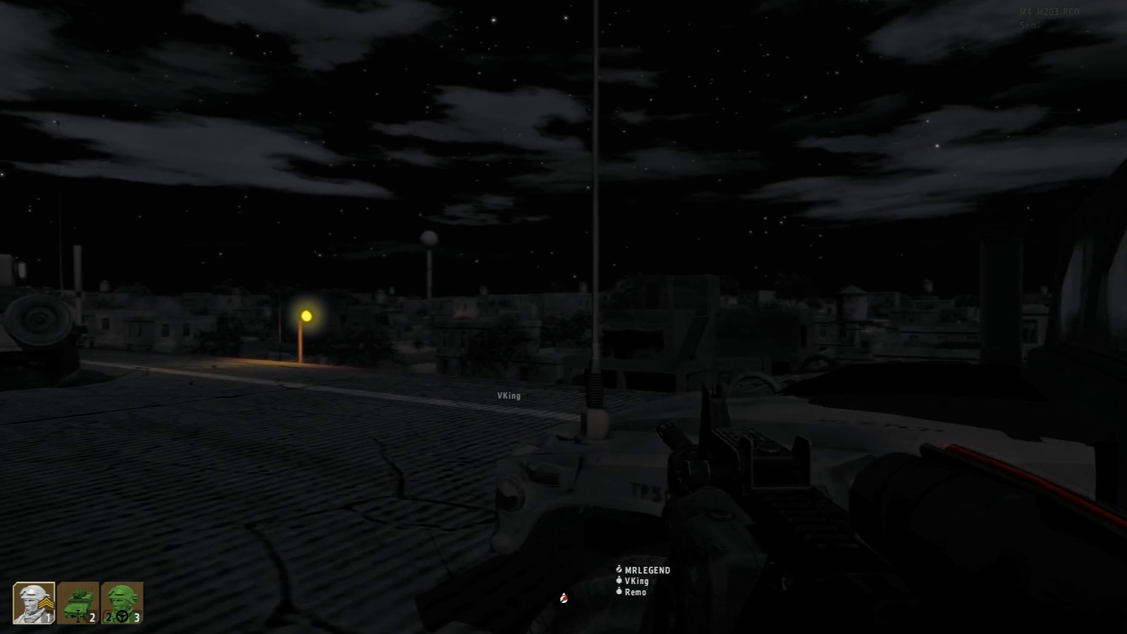
mouse_move(564, 317)
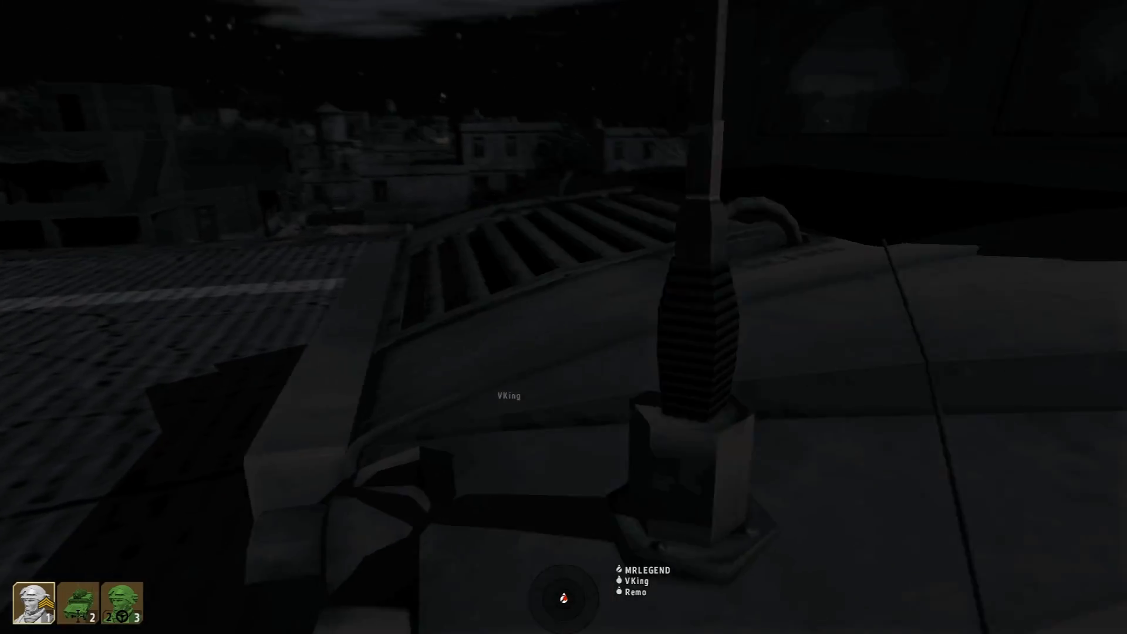
mouse_move(563, 317)
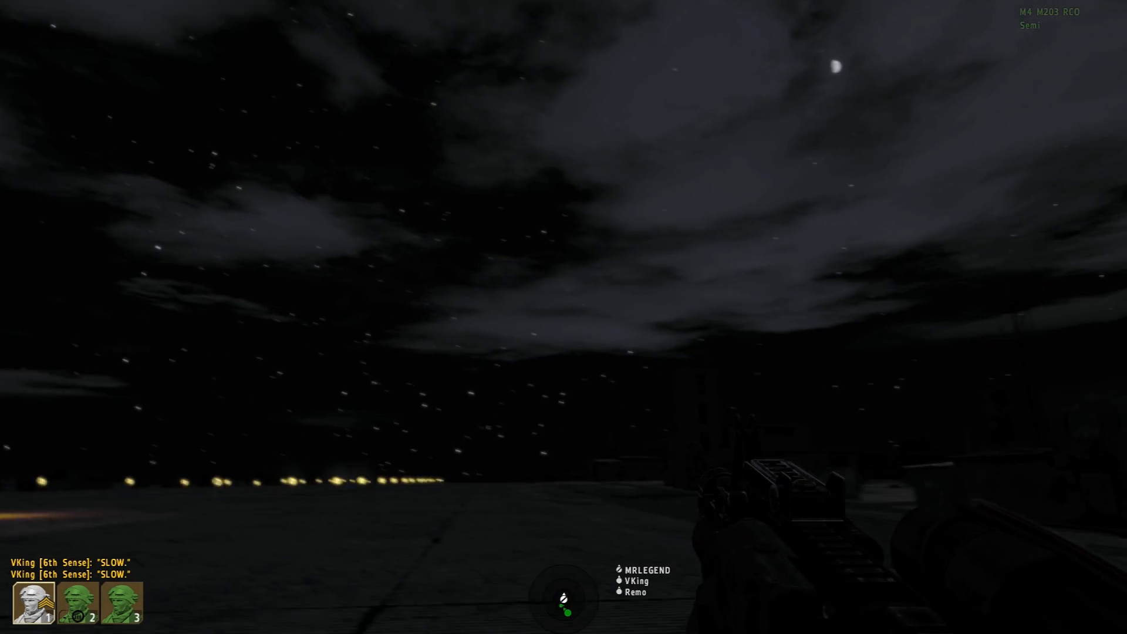
mouse_move(563, 317)
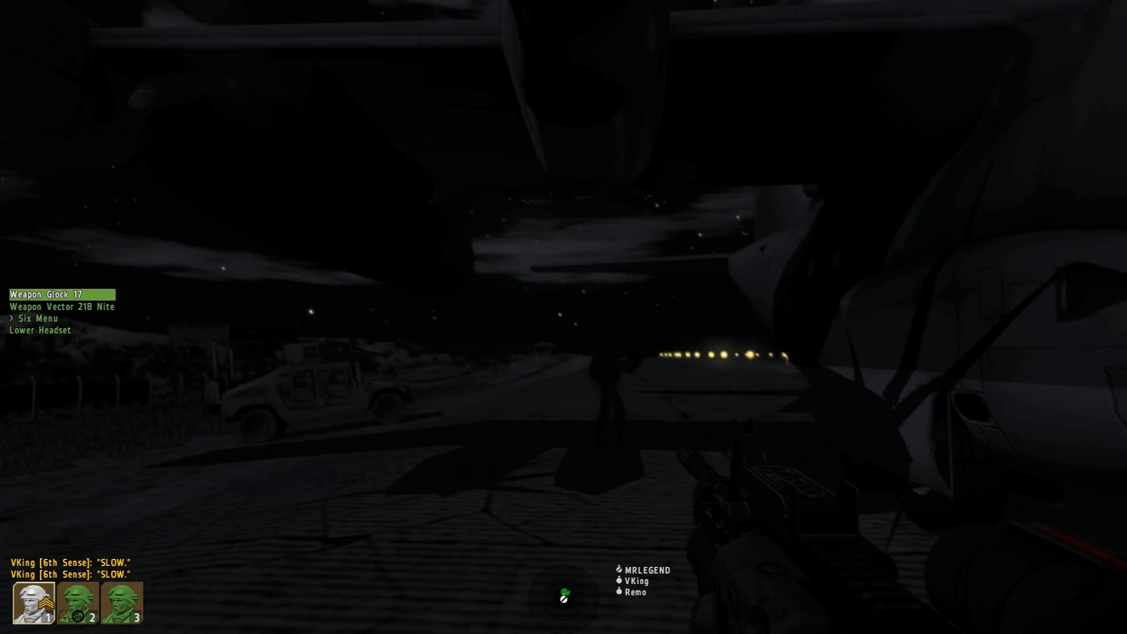
mouse_move(563, 317)
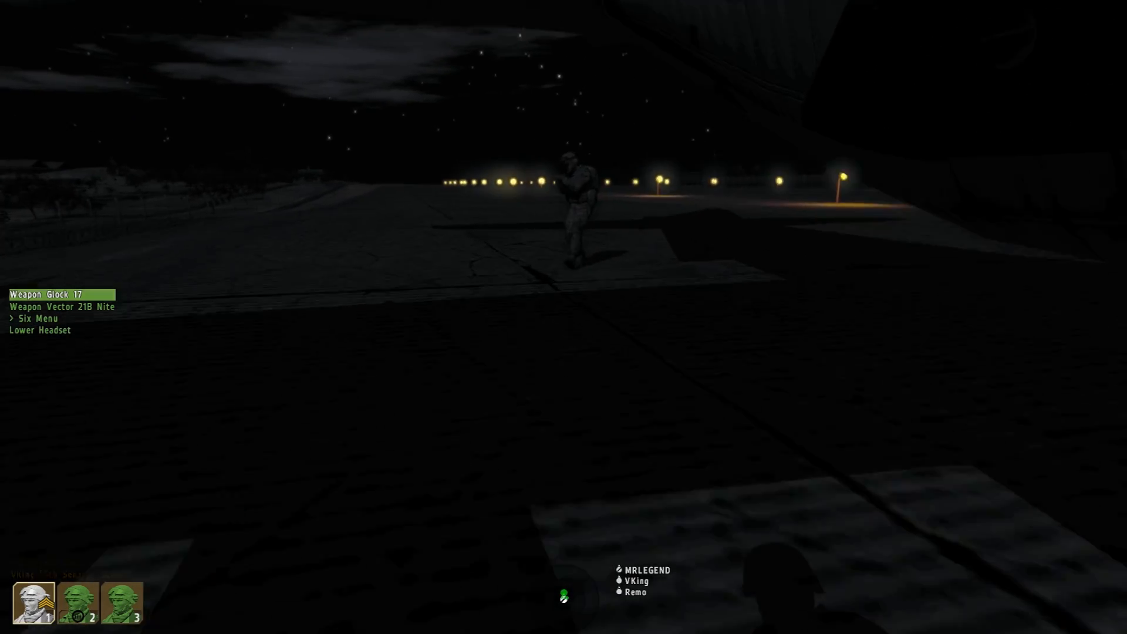
mouse_move(564, 316)
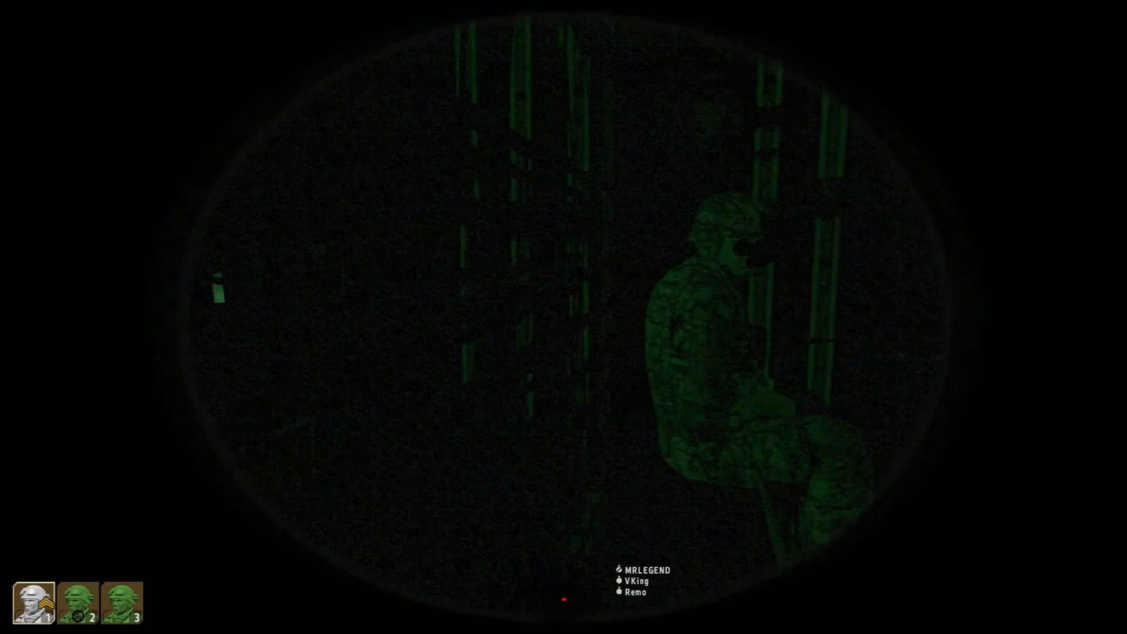
mouse_move(564, 302)
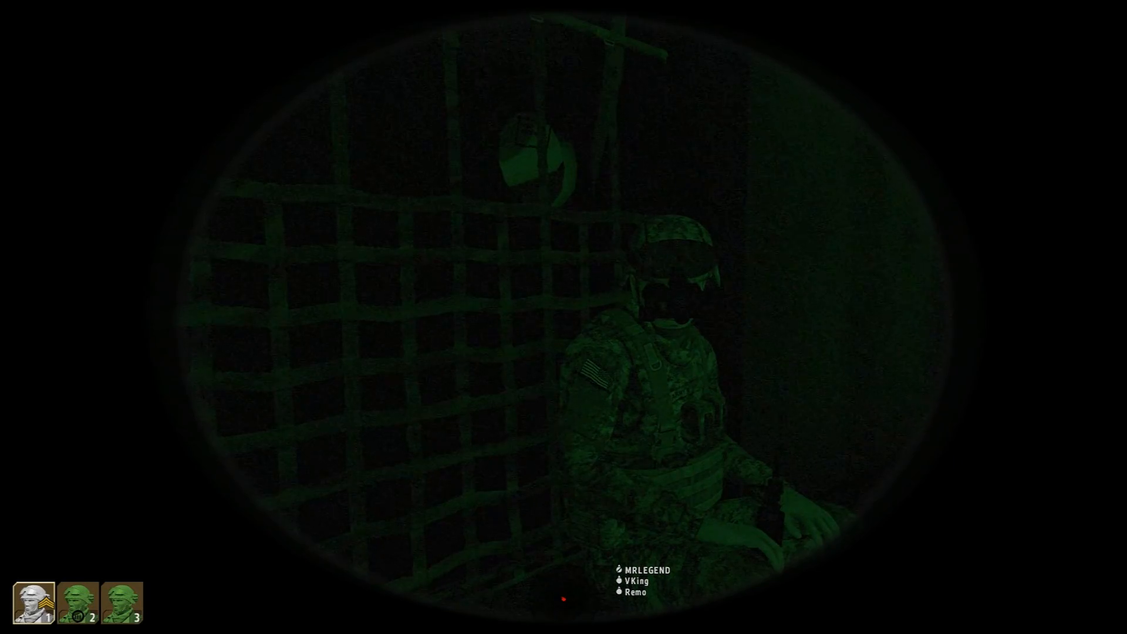
mouse_move(564, 315)
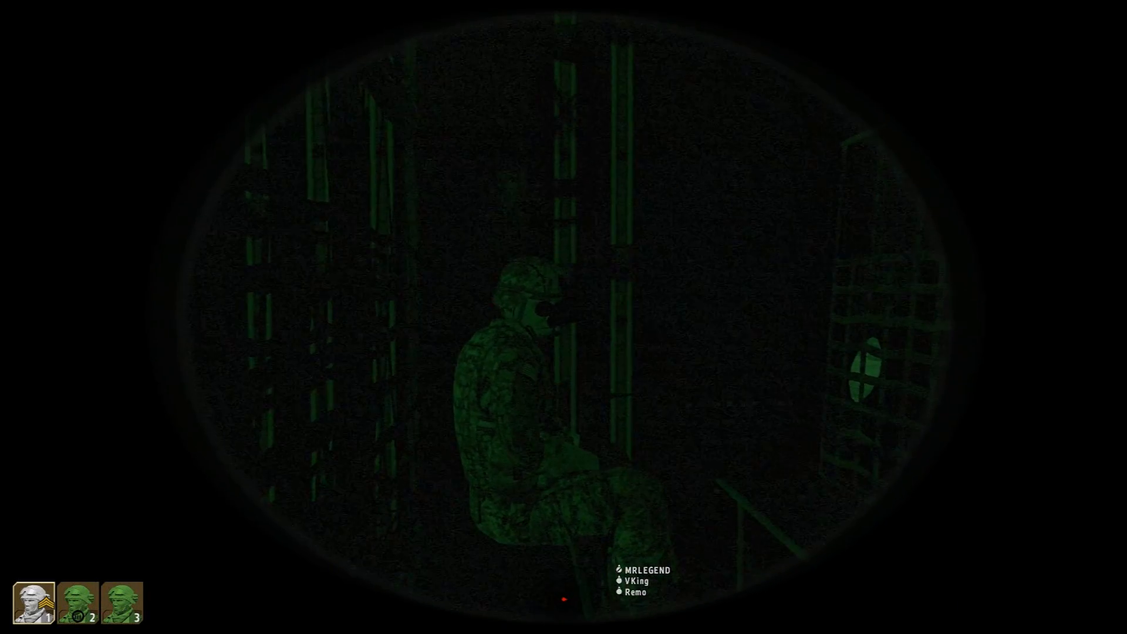
mouse_move(563, 317)
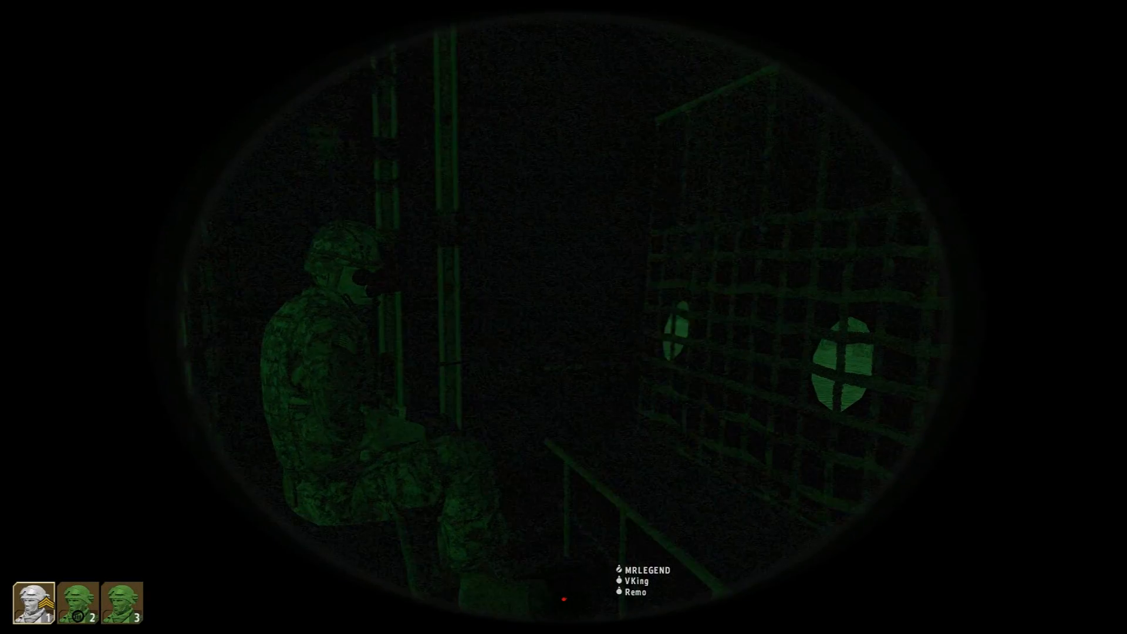
mouse_move(563, 317)
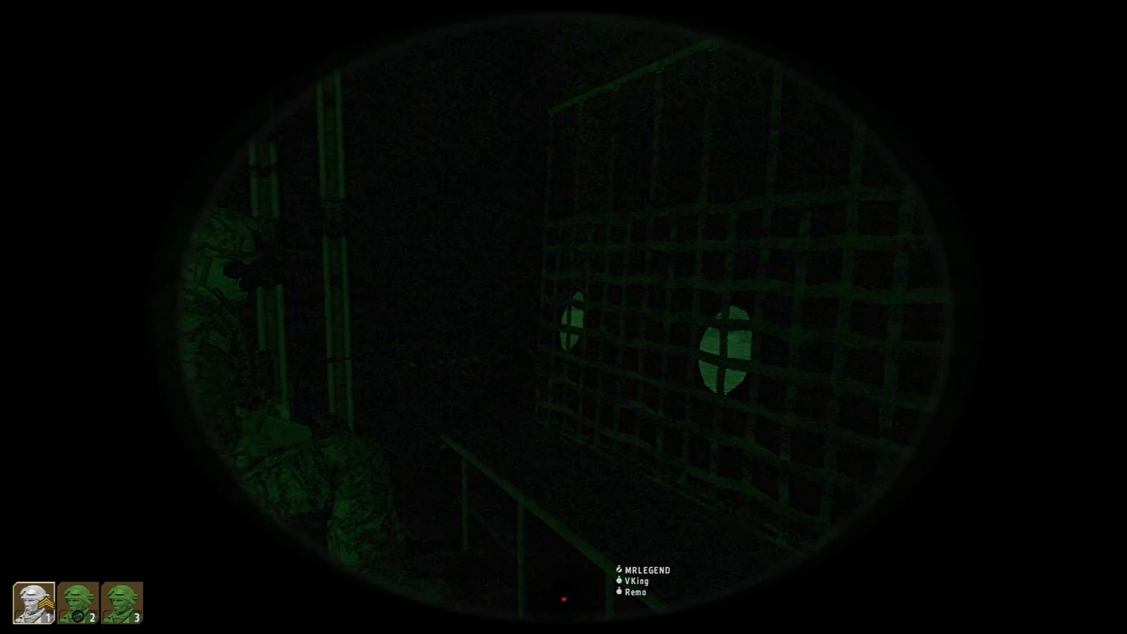